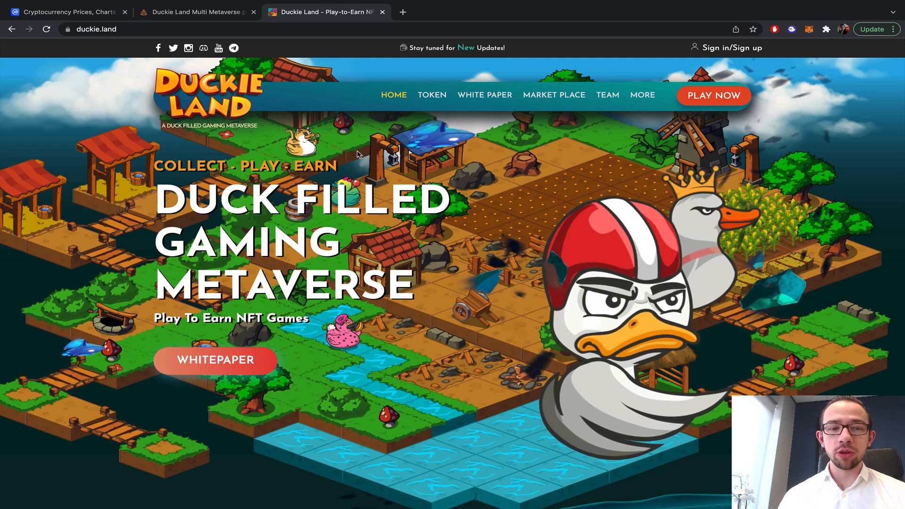
Step: Scroll the duckie.land homepage down to the introduction trailer carousel and Duckie Features
scroll(down, 3)
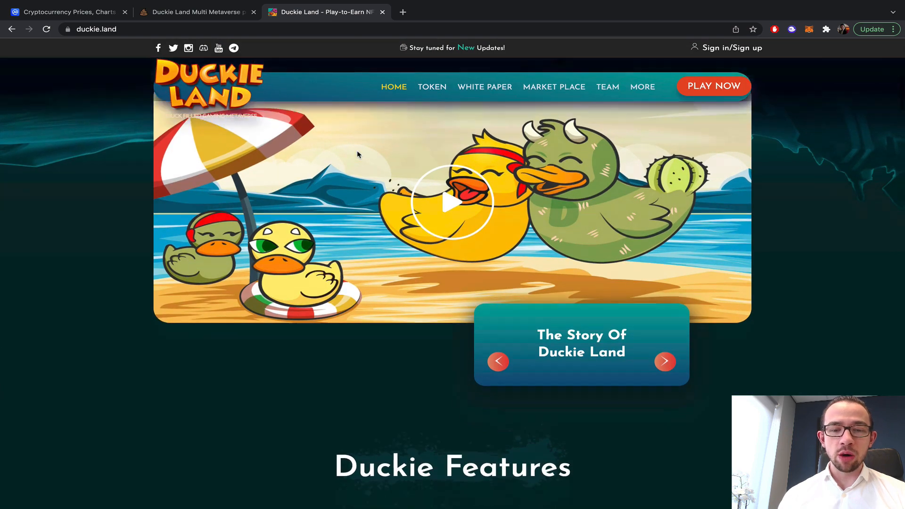
scroll(down, 3)
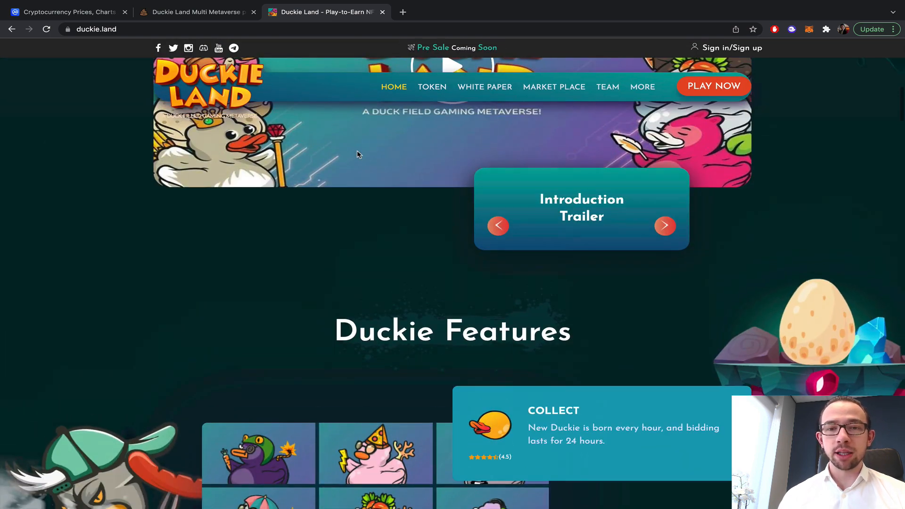
Step: Switch to the PooCoin tab showing the MMETA/BNB price chart
click(196, 12)
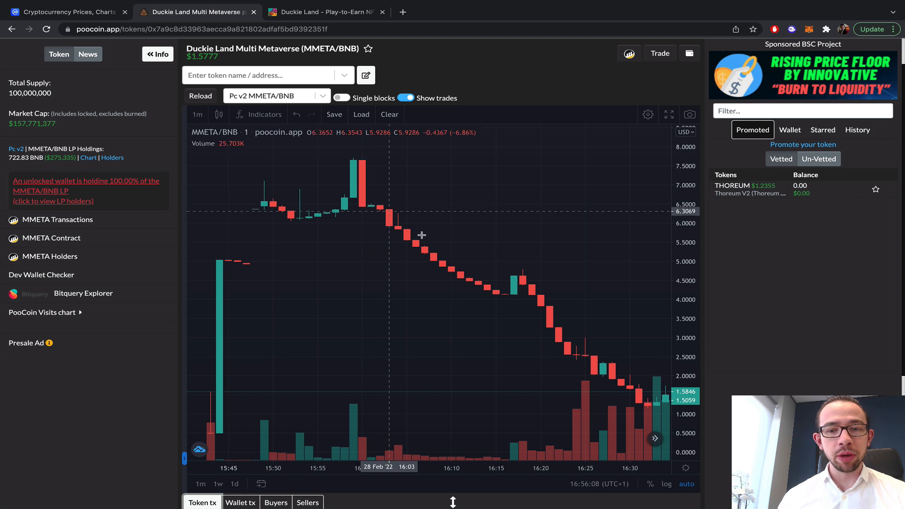
mouse_move(464, 266)
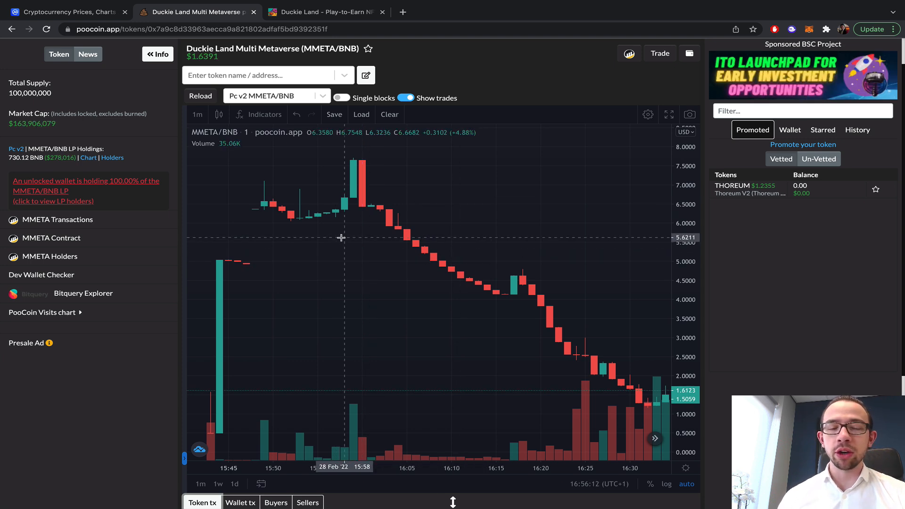
mouse_move(357, 186)
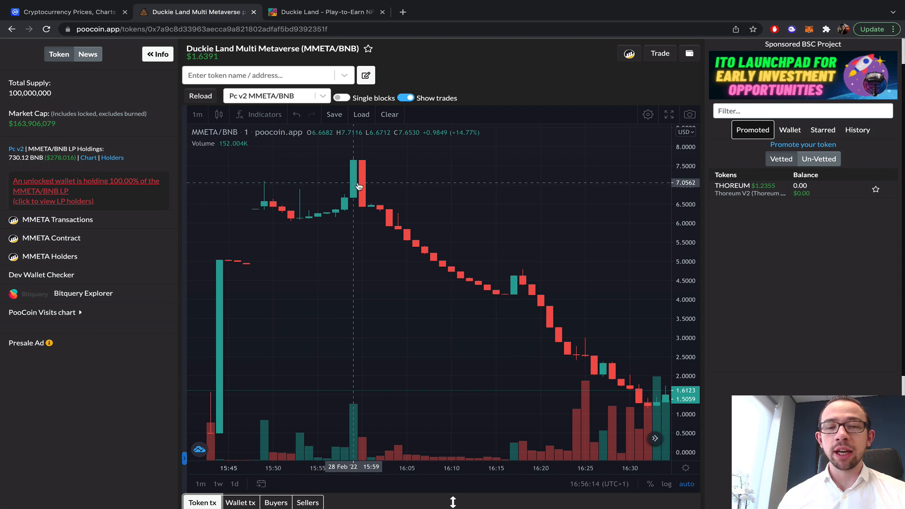
mouse_move(404, 211)
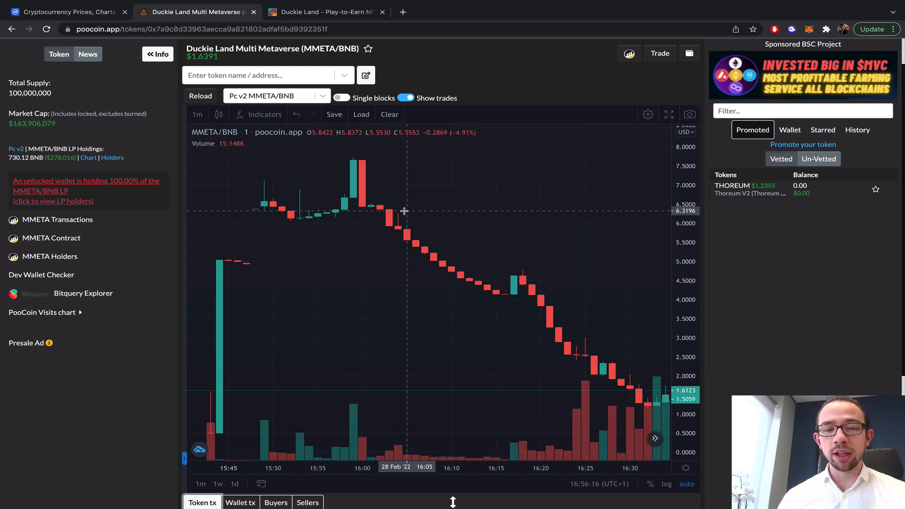
mouse_move(578, 300)
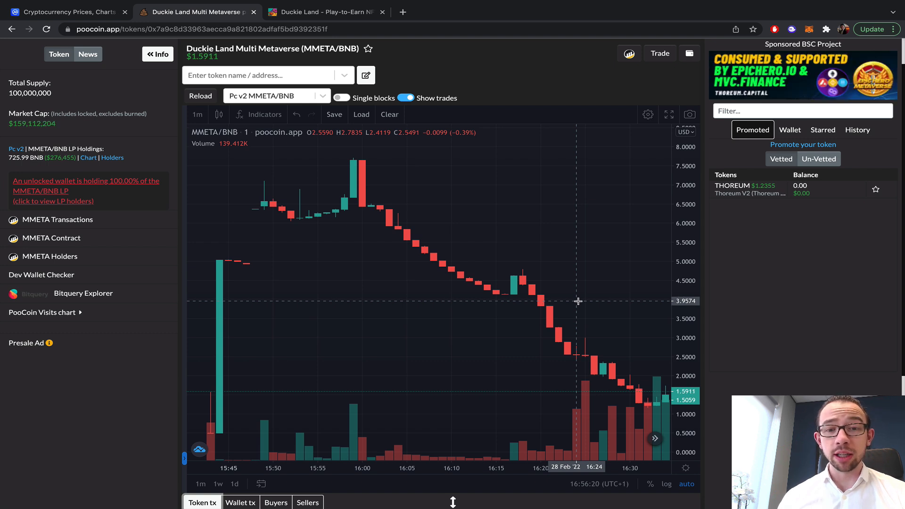
mouse_move(530, 297)
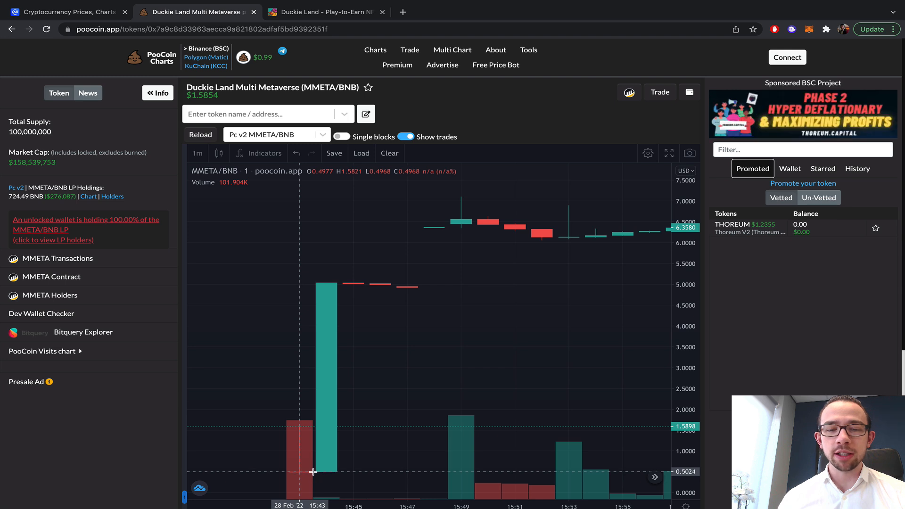
mouse_move(332, 281)
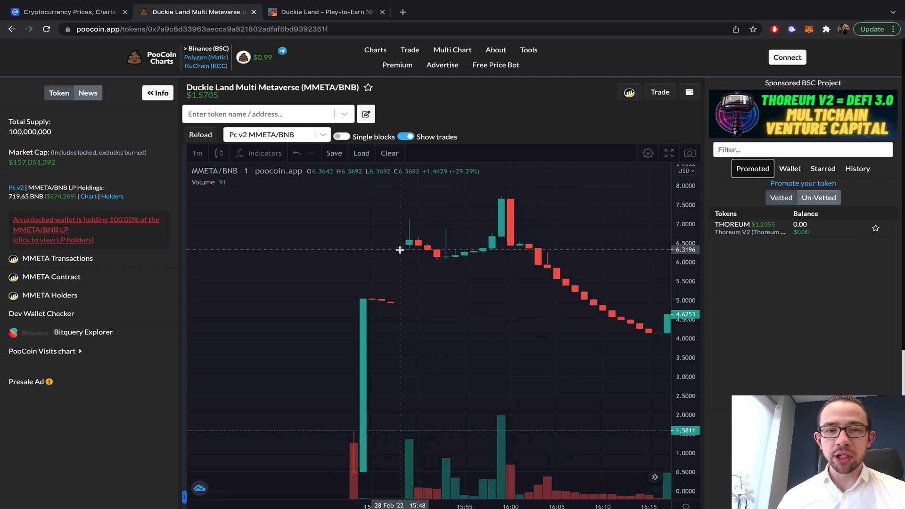
mouse_move(411, 246)
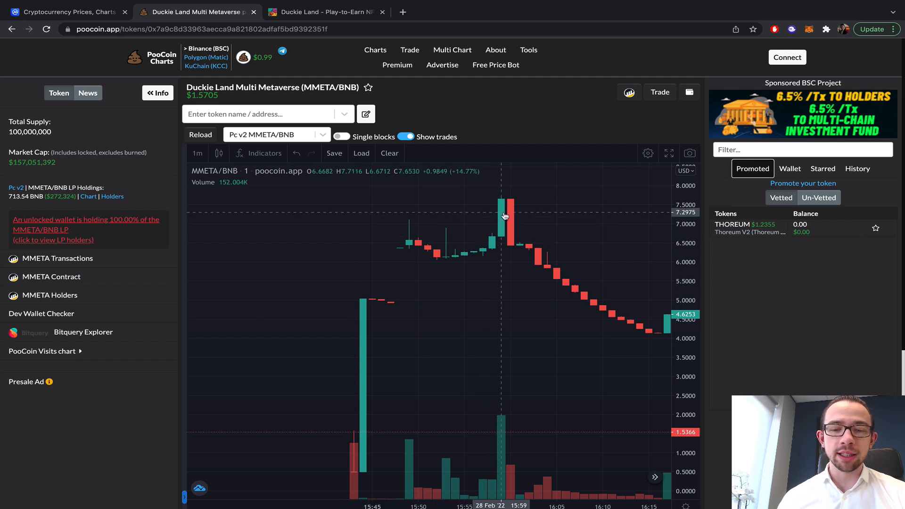
mouse_move(352, 240)
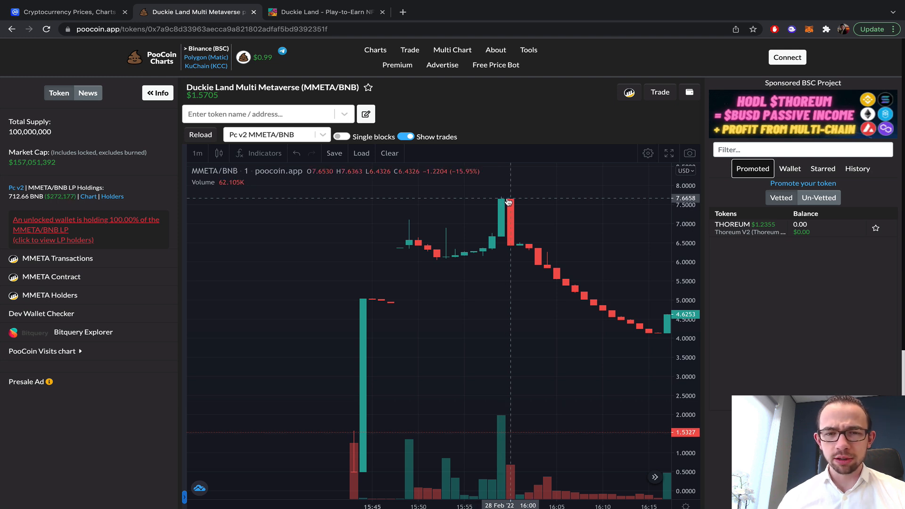
mouse_move(499, 237)
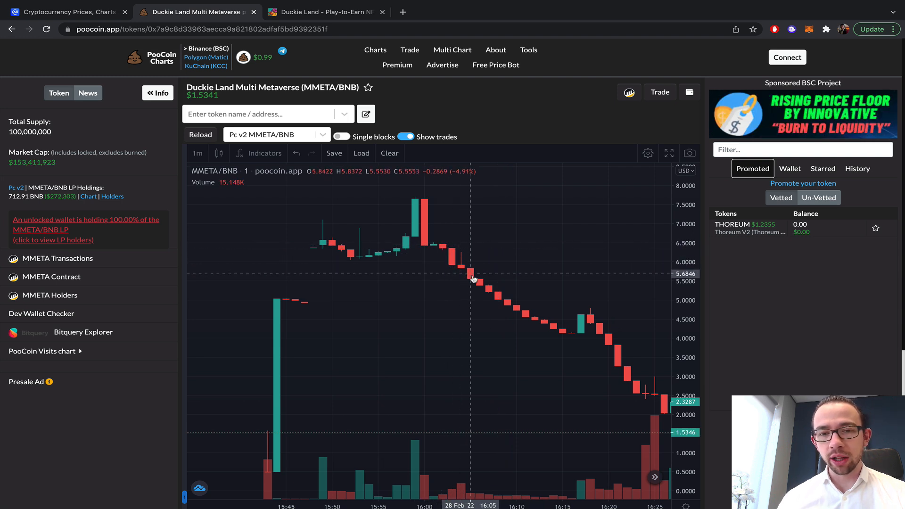
mouse_move(541, 325)
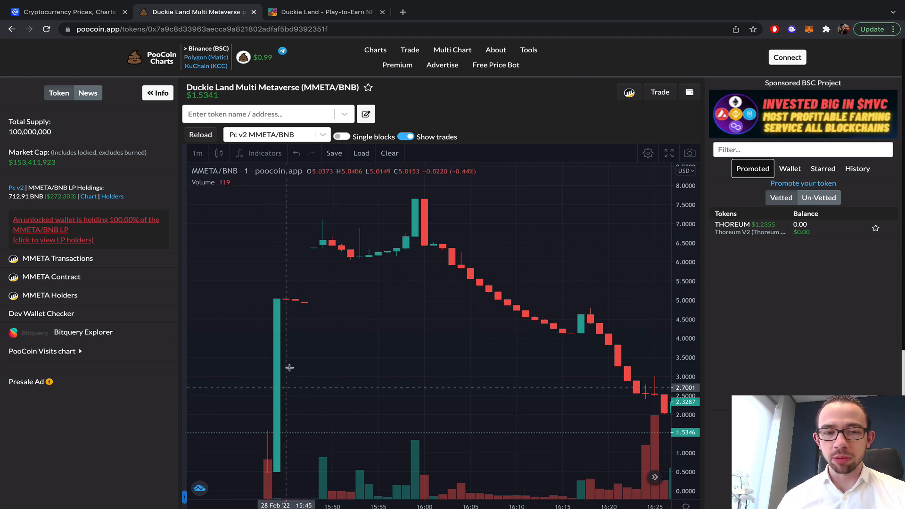
mouse_move(395, 245)
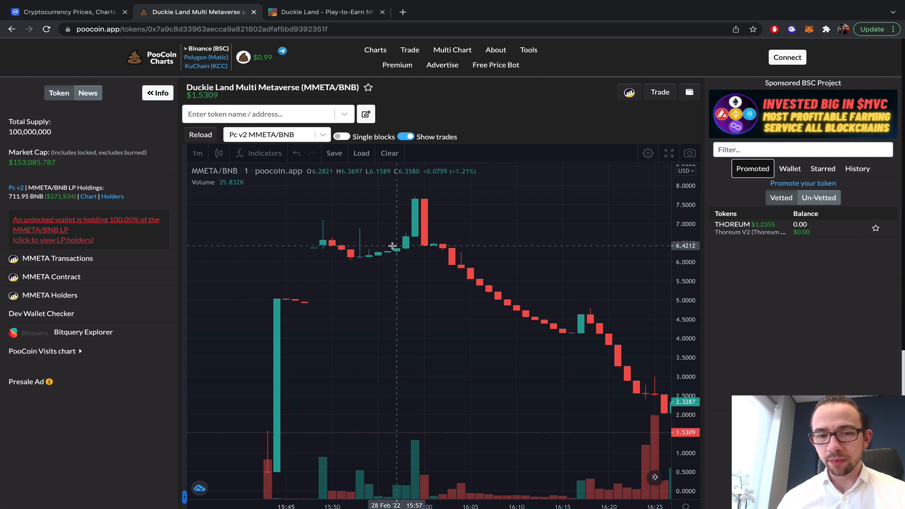
mouse_move(314, 291)
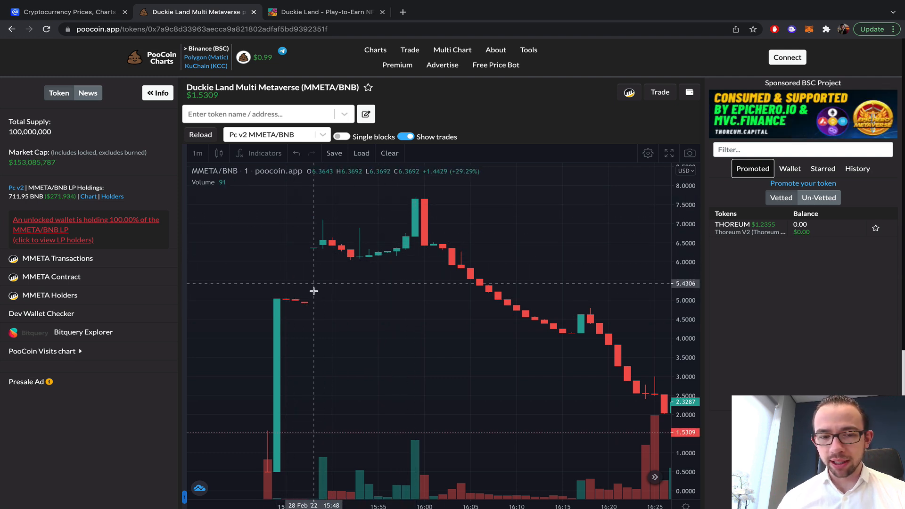
mouse_move(442, 253)
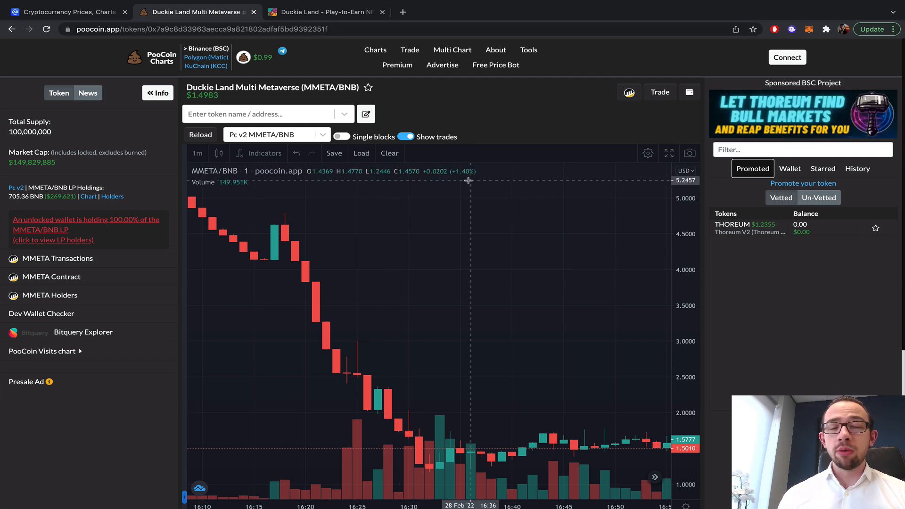
mouse_move(444, 402)
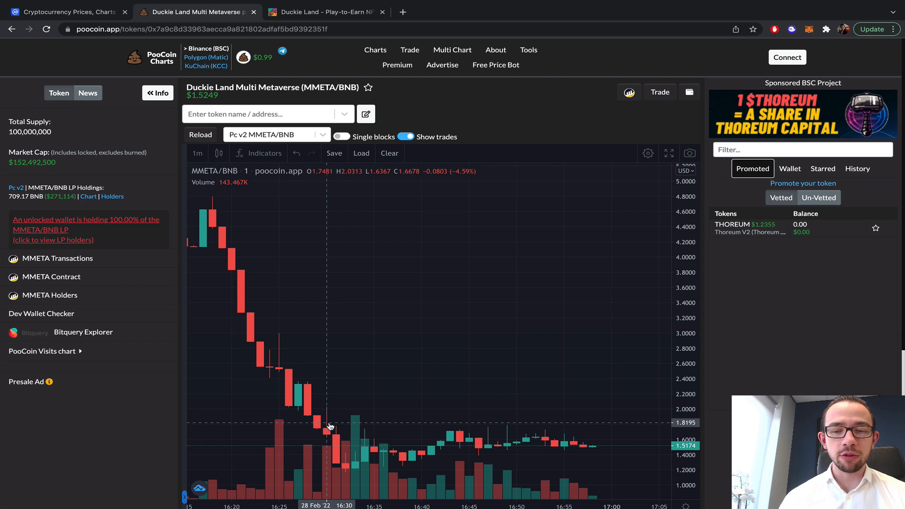
mouse_move(345, 417)
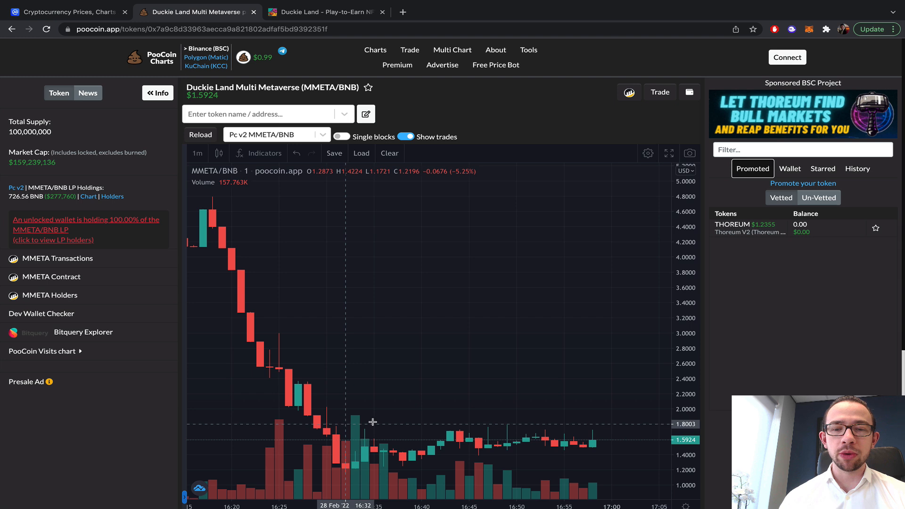
Step: Pan the MMETA chart toward the later 16:10–16:55 candles before leaving for AnyPad
scroll(down, 3)
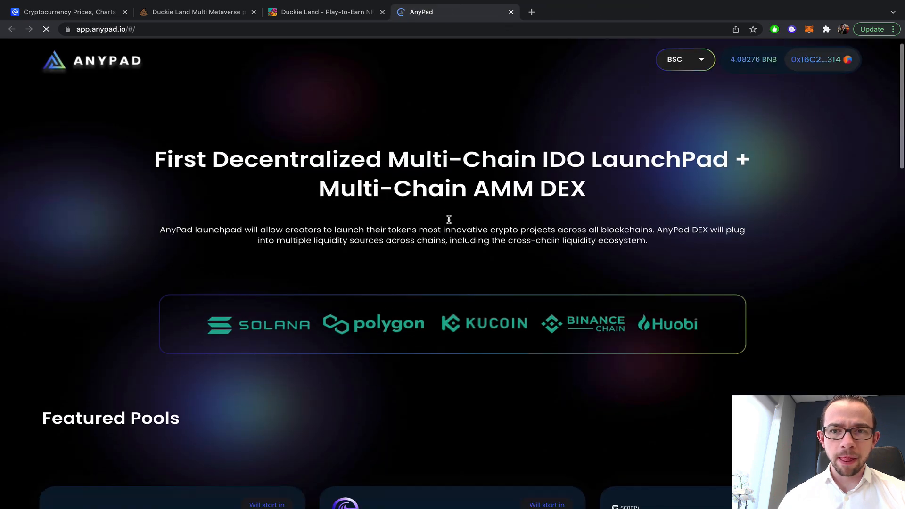
scroll(down, 3)
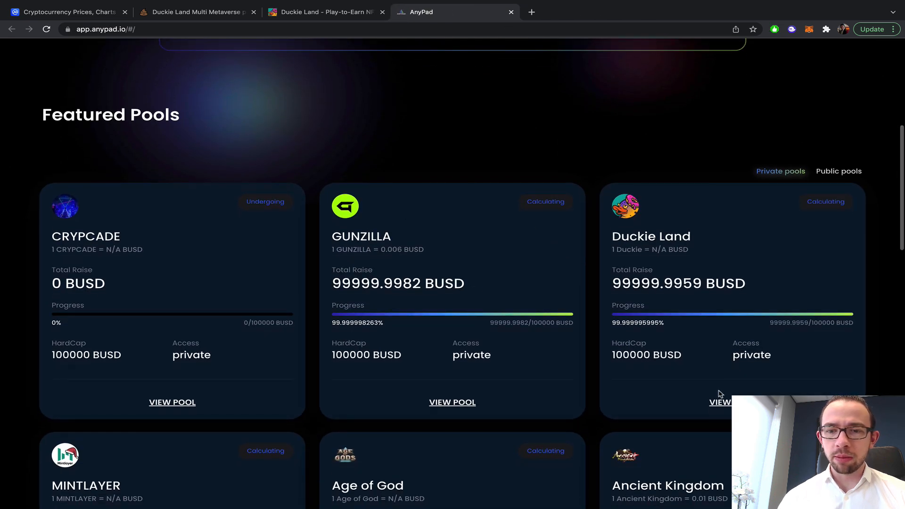
click(719, 403)
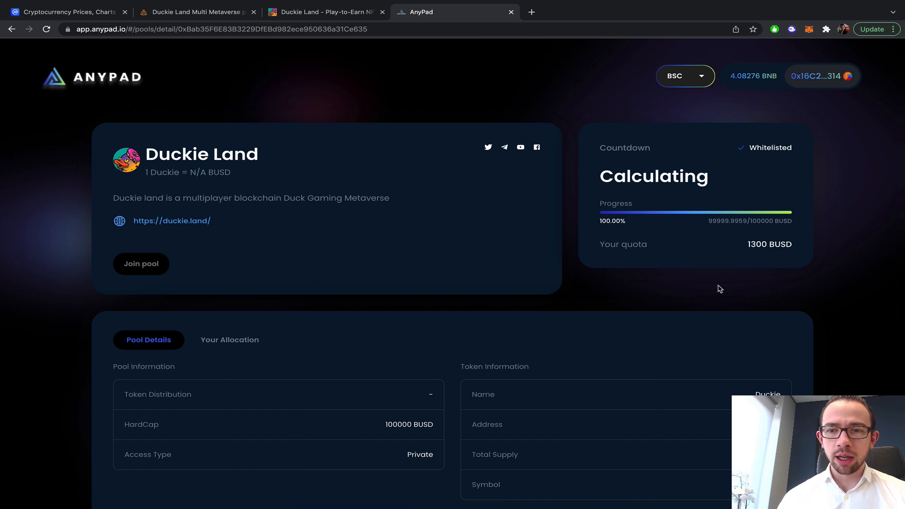
double_click(757, 244)
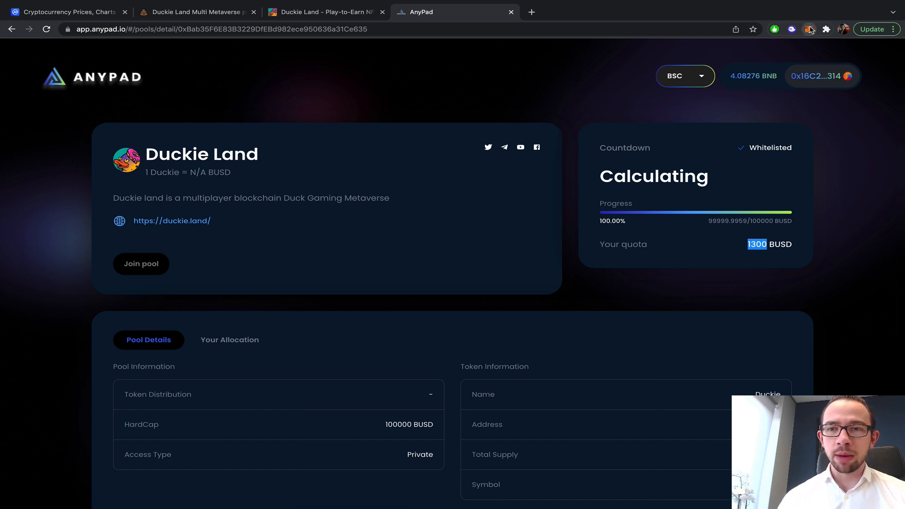
click(809, 30)
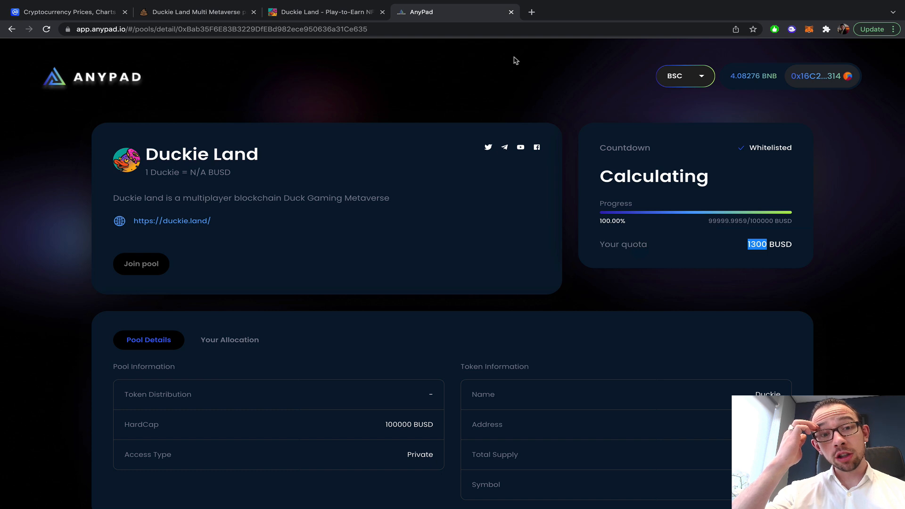
mouse_move(722, 221)
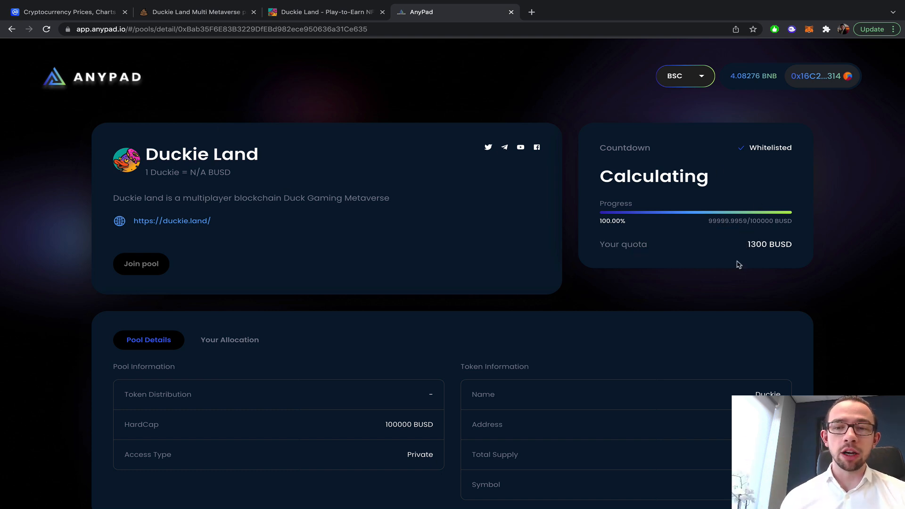
scroll(down, 3)
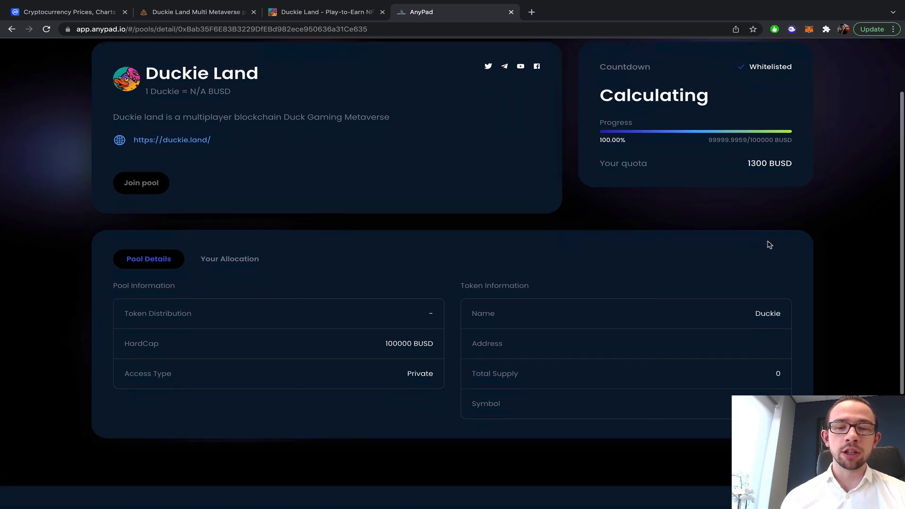
click(229, 259)
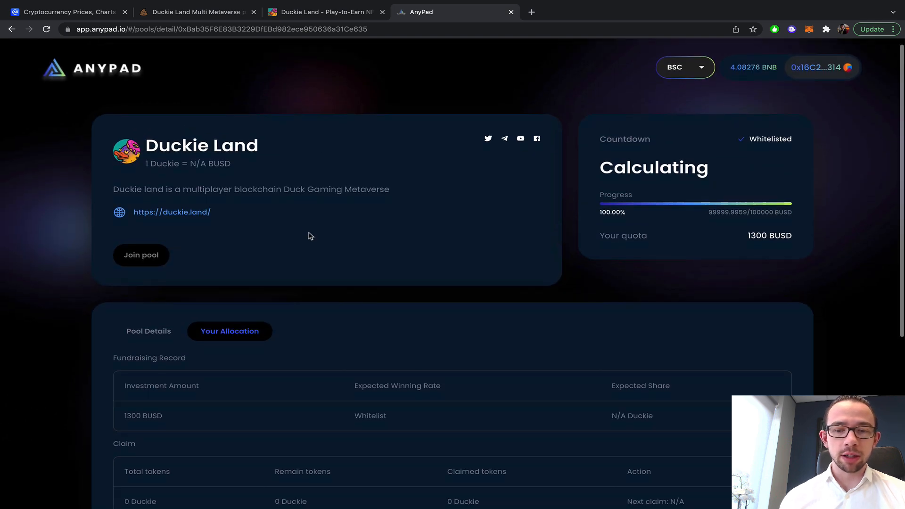
click(93, 73)
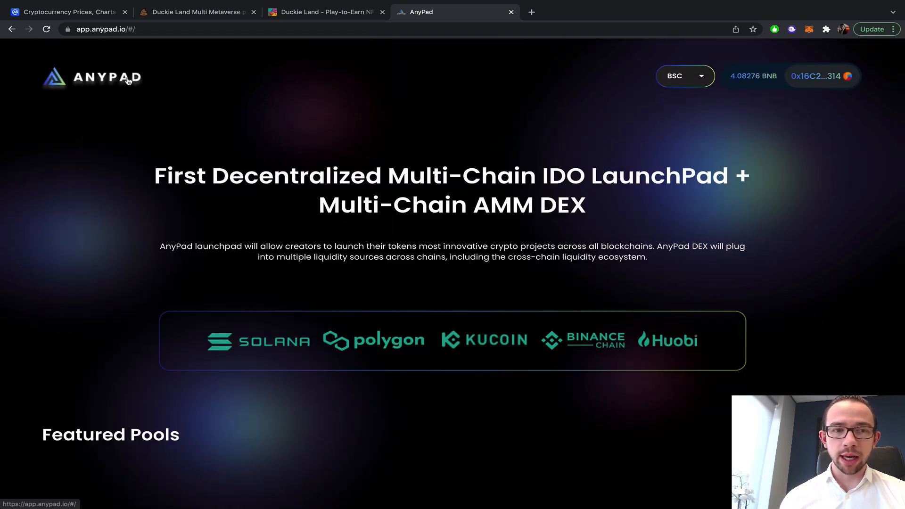
Step: View the public Duckie Land pool, check Your Allocation's claimed tokens, and return to Pool Details
scroll(down, 3)
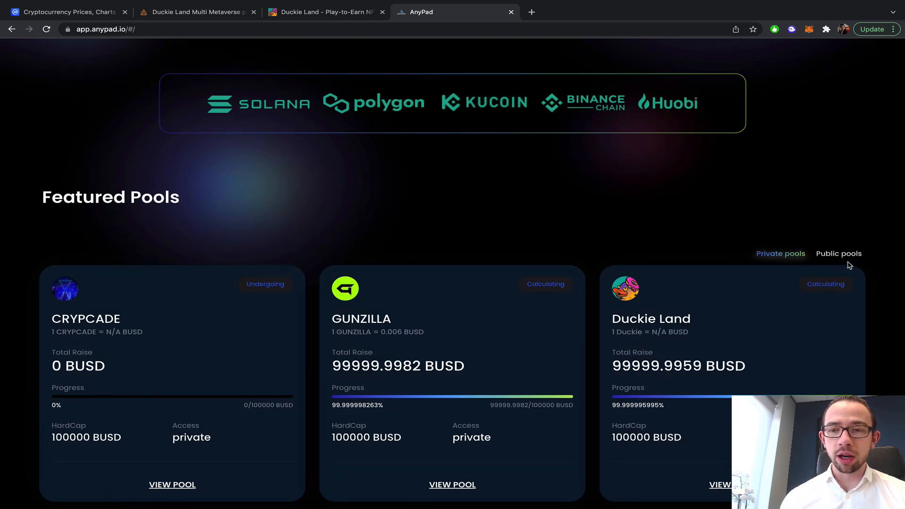
click(840, 253)
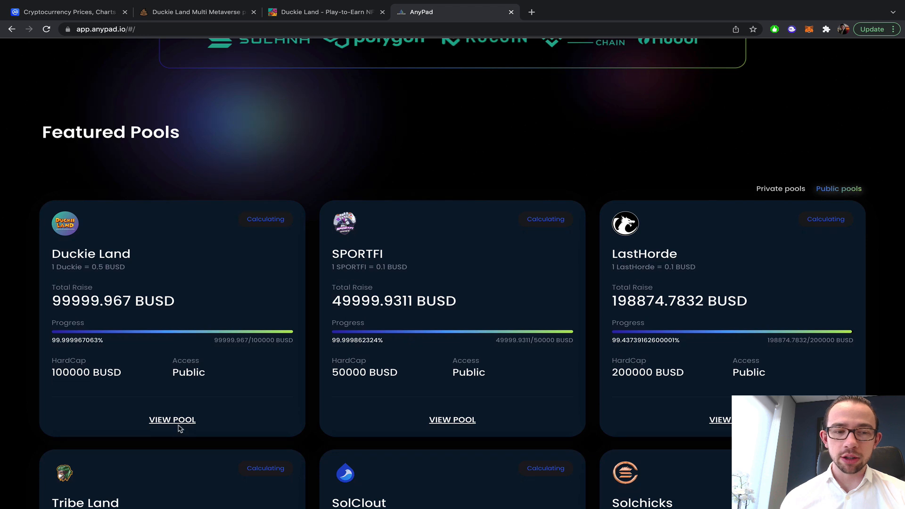
click(171, 420)
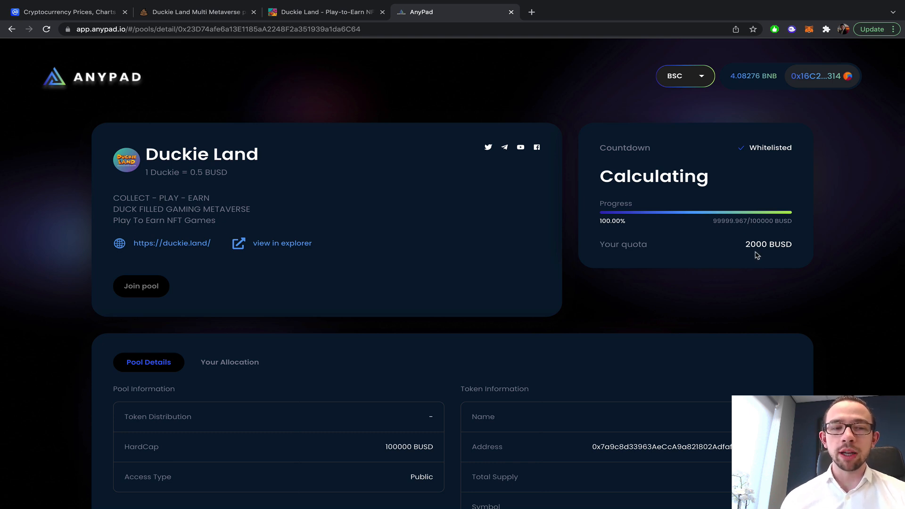
mouse_move(477, 204)
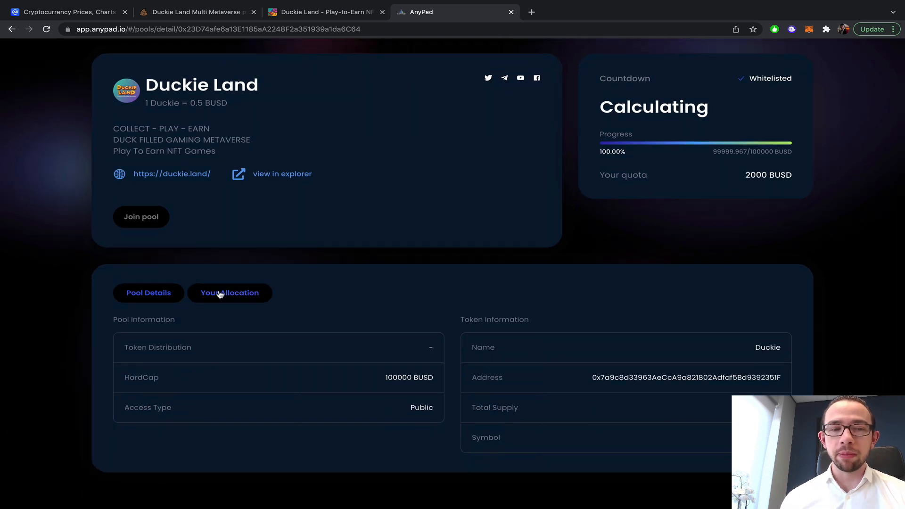
click(228, 293)
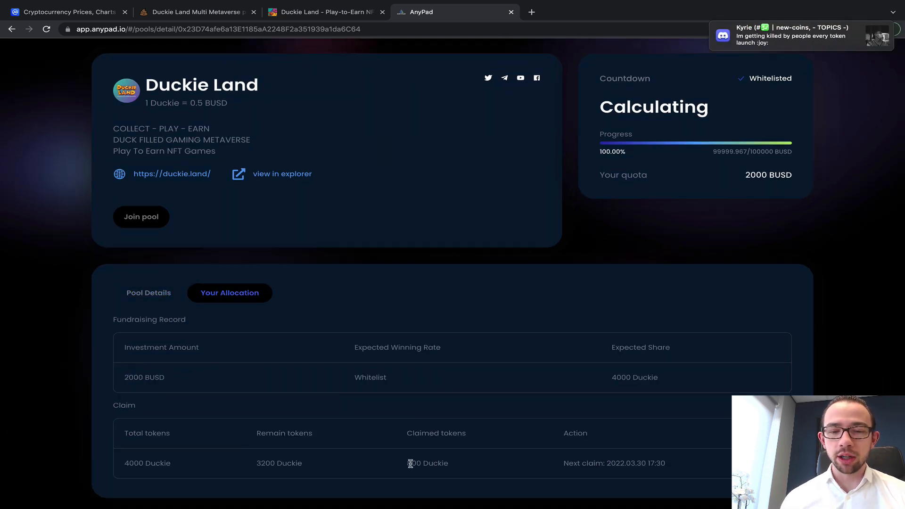
double_click(427, 463)
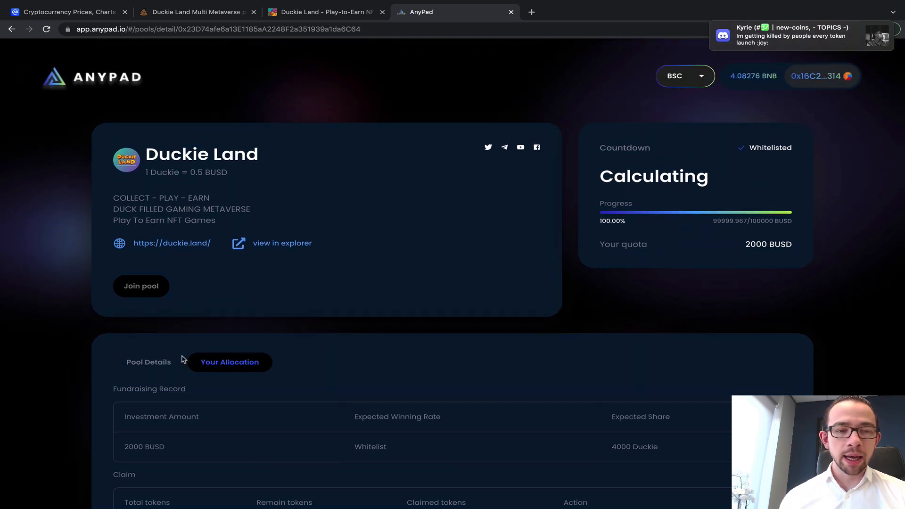
click(148, 362)
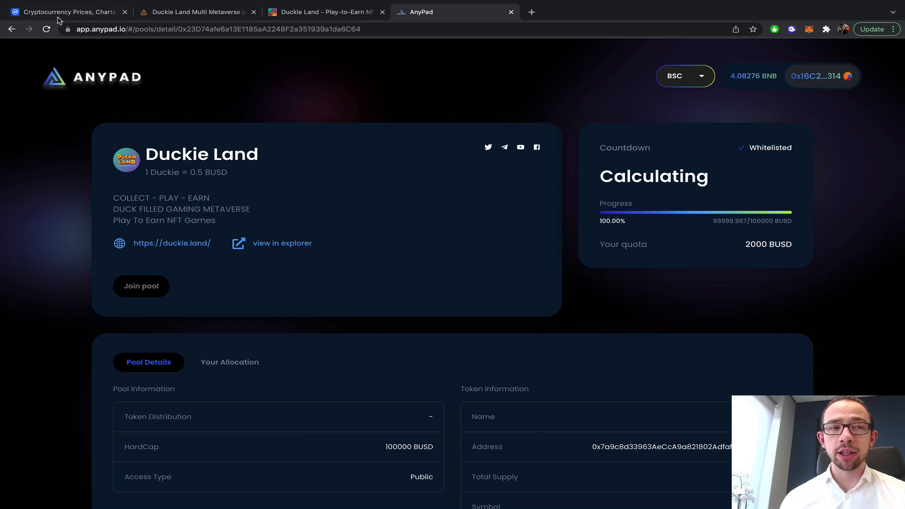
Step: Glance at CoinMarketCap, return to AnyPad and select the Private featured pools
click(65, 12)
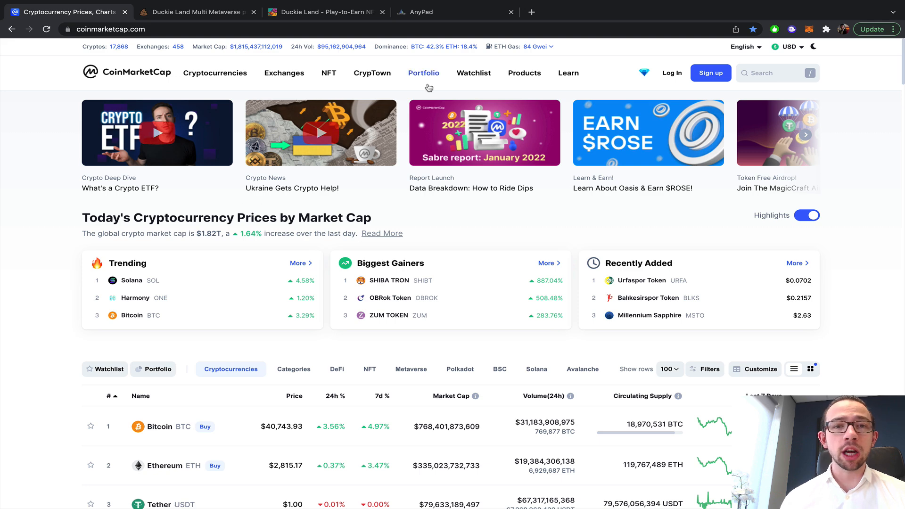
click(454, 11)
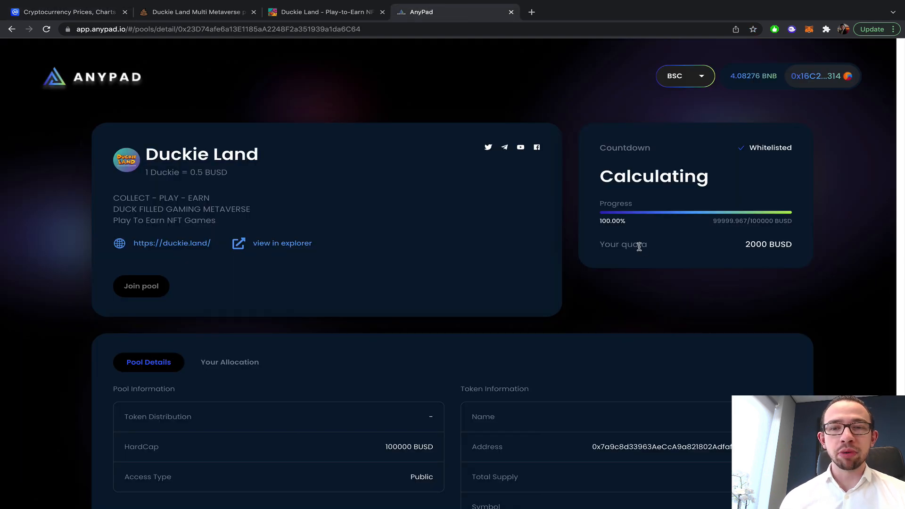
mouse_move(780, 280)
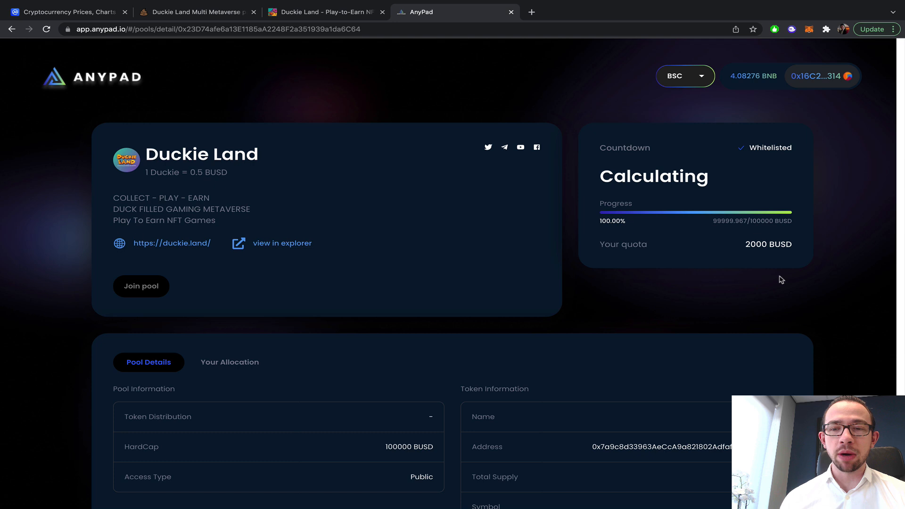
double_click(769, 244)
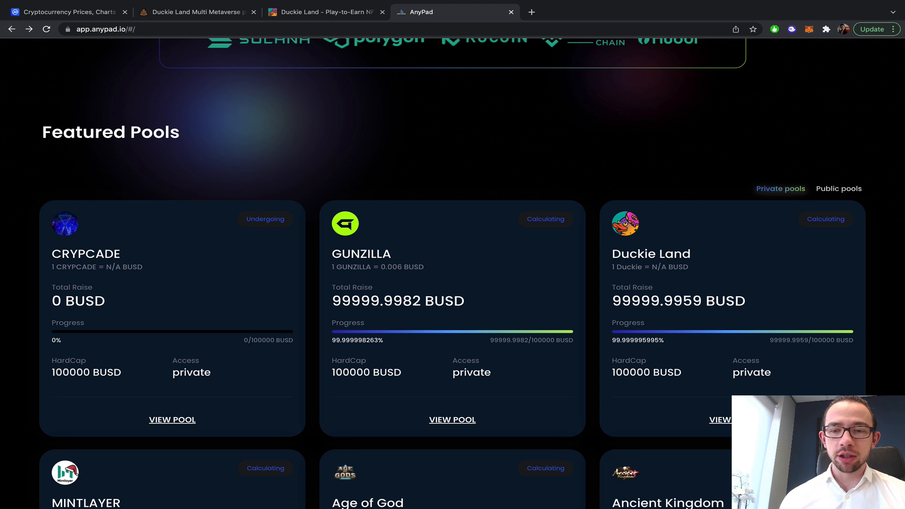
Step: View the private Duckie Land pool's quota, flip through PooCoin and Duckie Land tabs, then land on CryptoRank
click(719, 419)
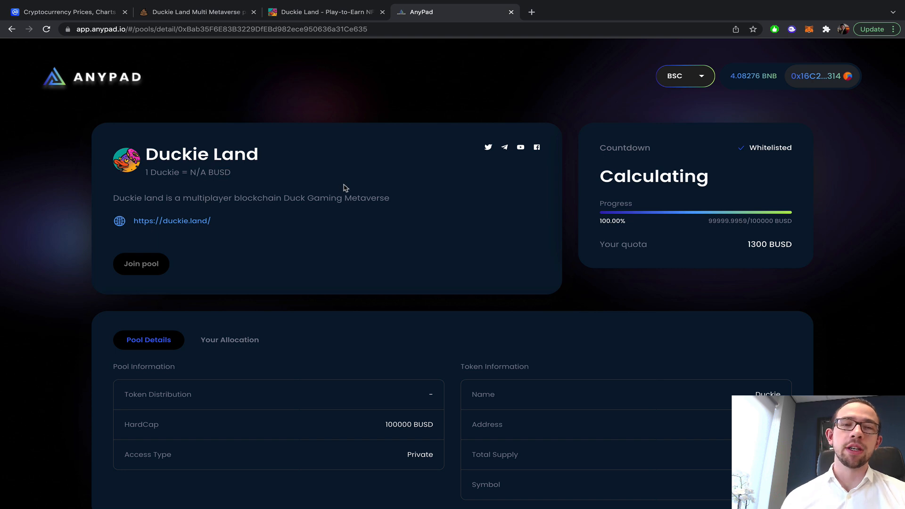
click(196, 11)
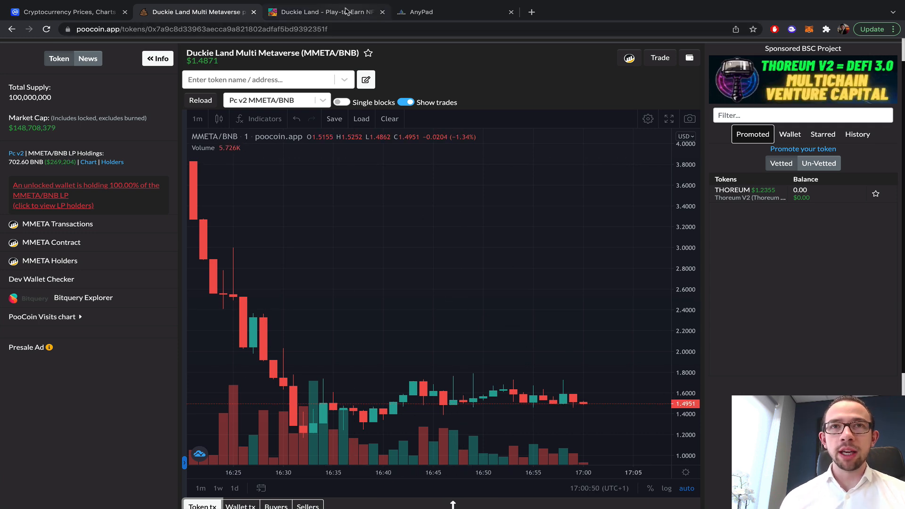
click(324, 12)
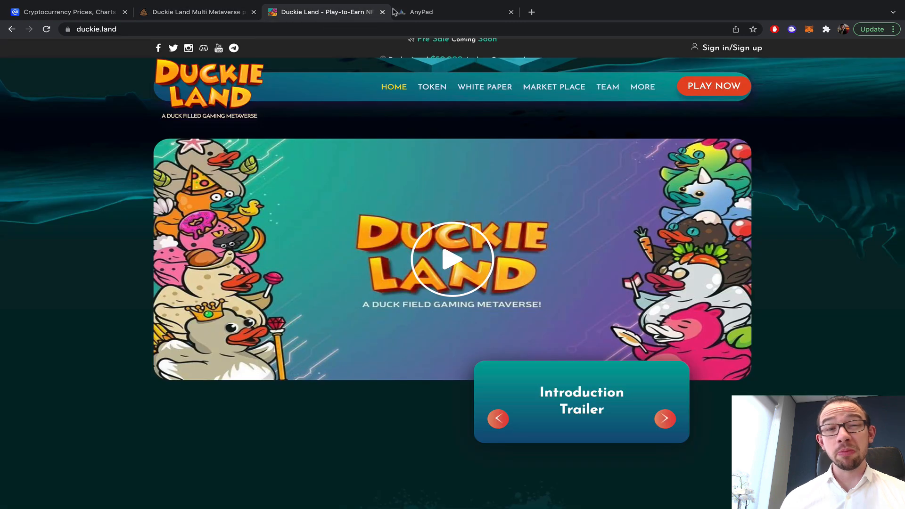
click(455, 11)
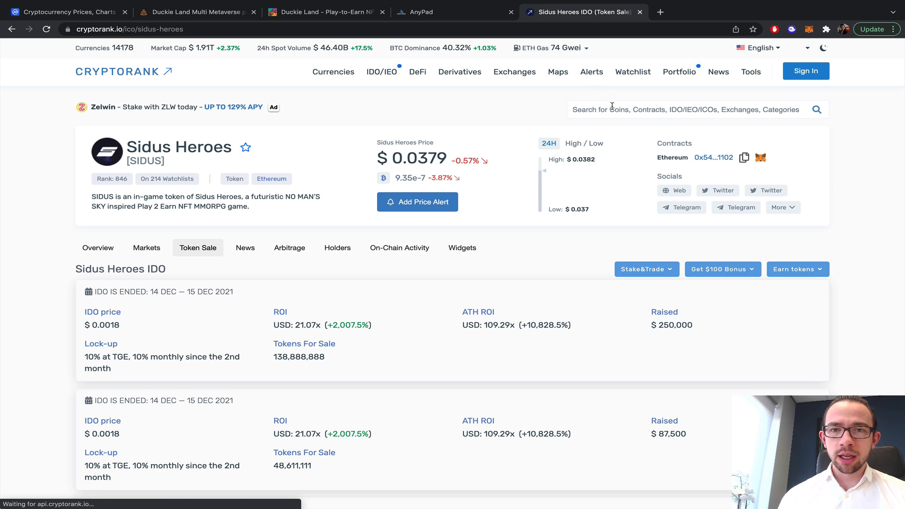
Step: Search CryptoRank for 'duckielan', open Duckie Land (MMETA) and highlight the first round's TGE unlock percentage
text(duckielan)
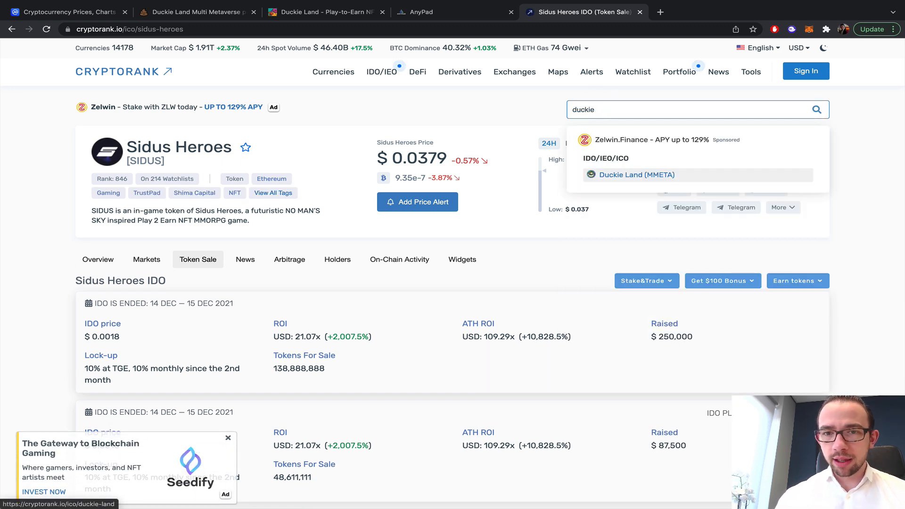
click(637, 174)
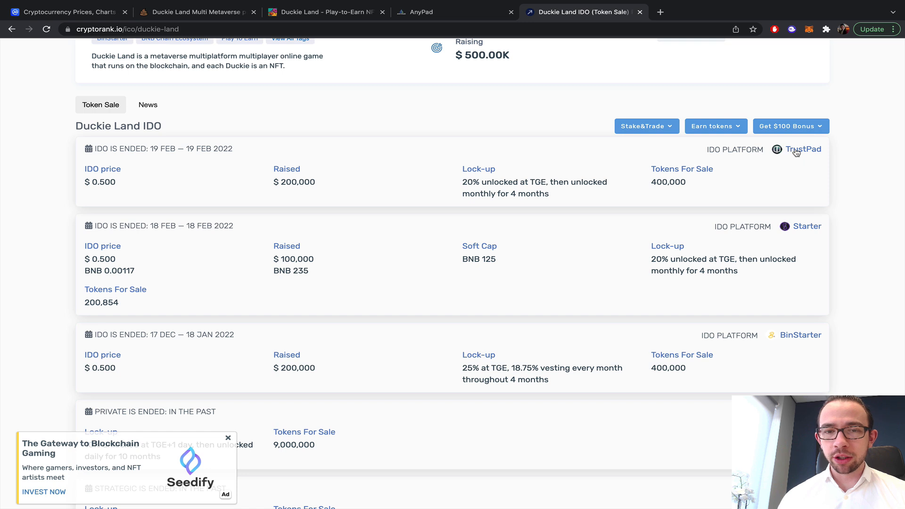
scroll(down, 3)
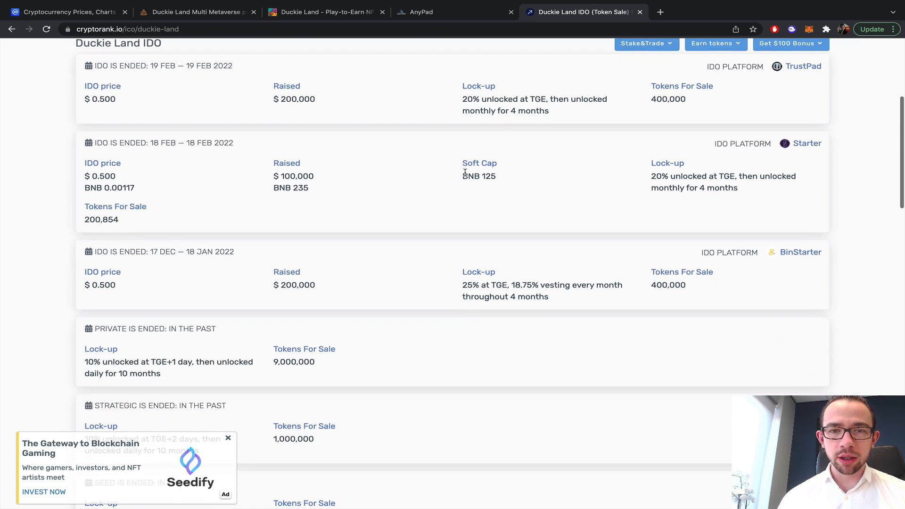
scroll(down, 3)
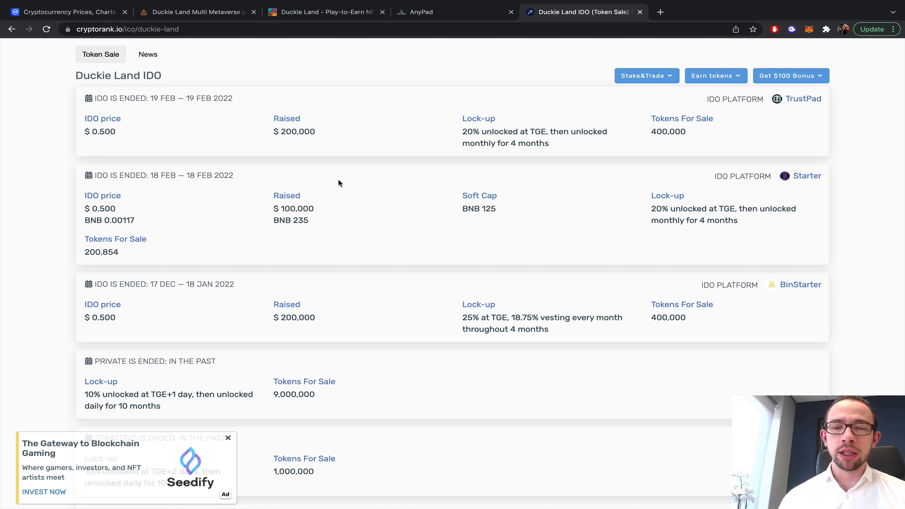
scroll(down, 3)
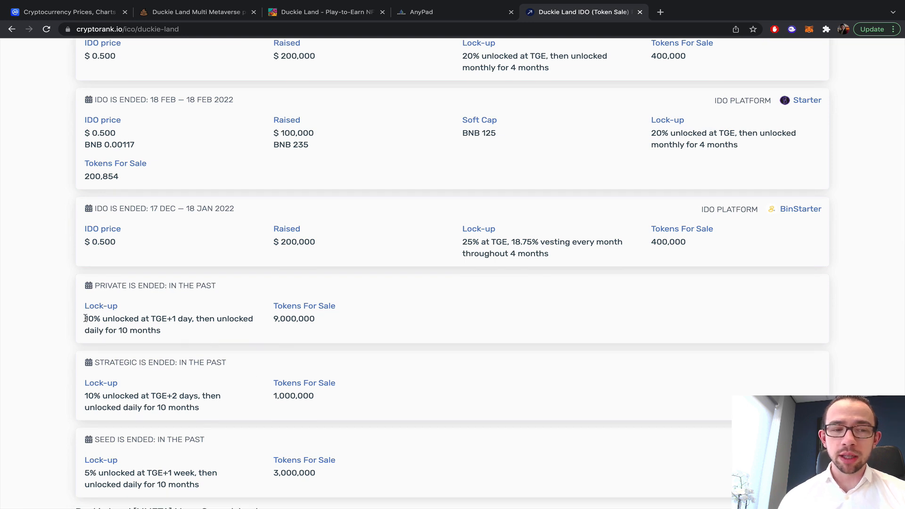
drag(83, 318, 181, 317)
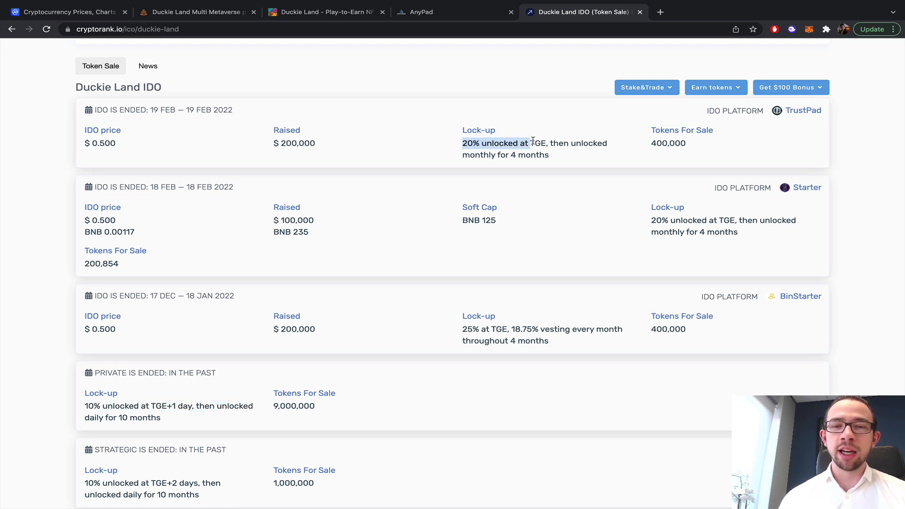
mouse_move(122, 421)
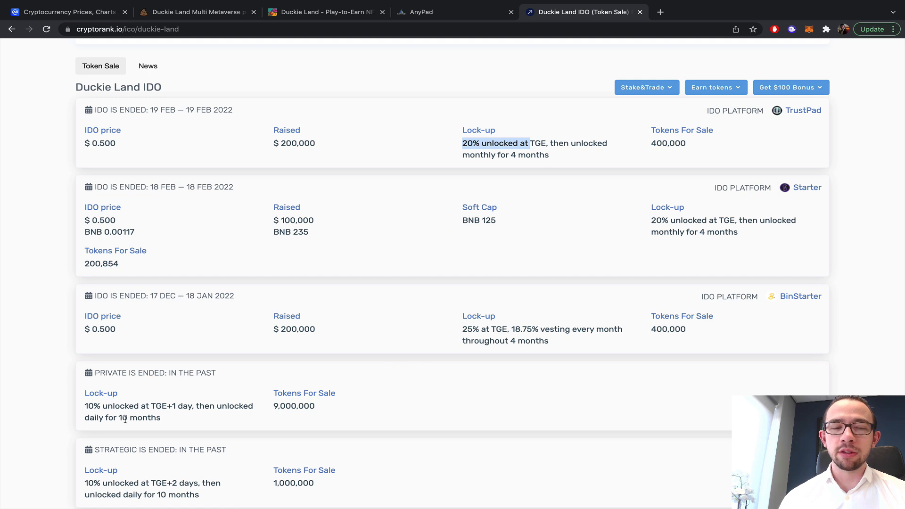
mouse_move(250, 415)
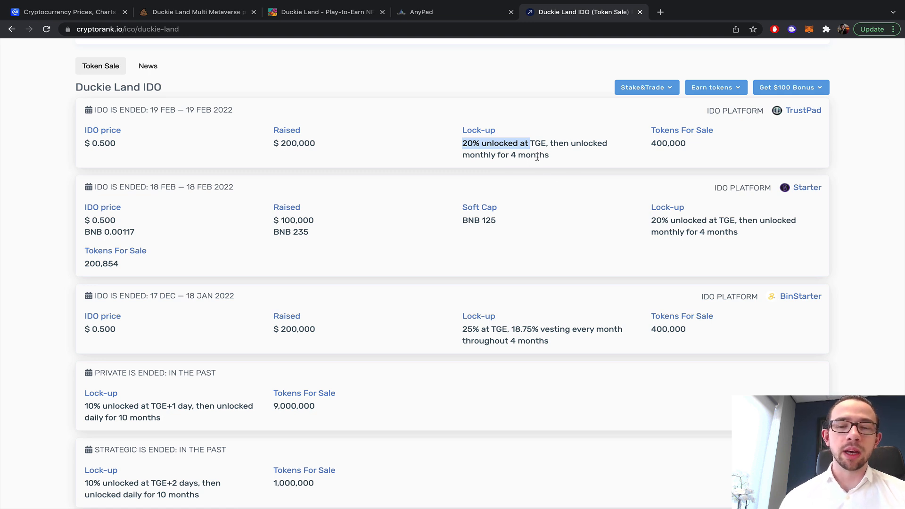
Step: Scroll through the IDO rounds to the private round's 9,000,000 tokens for sale, then move to the Duckie Land tab
scroll(down, 3)
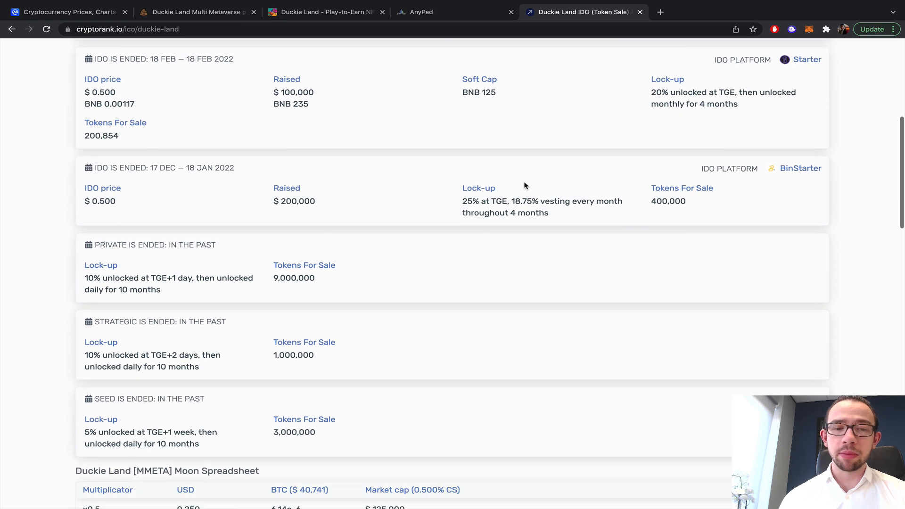
scroll(down, 3)
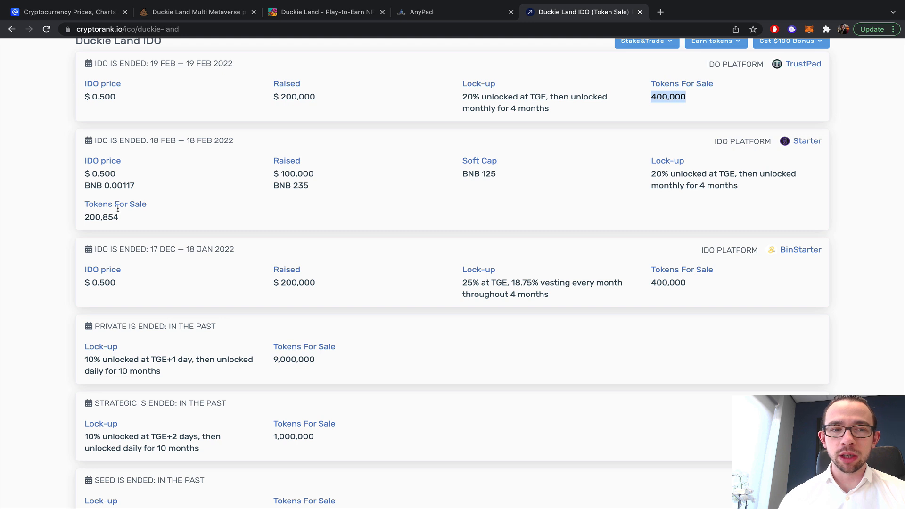
mouse_move(446, 51)
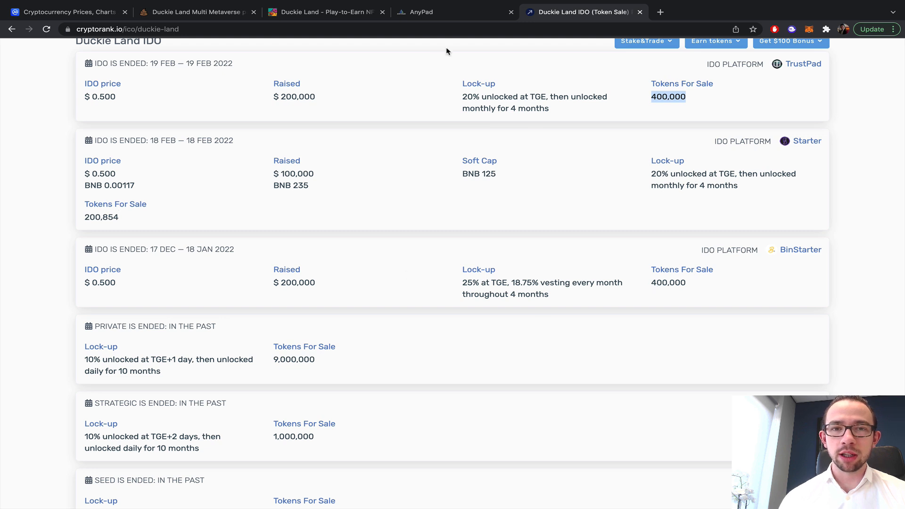
mouse_move(644, 187)
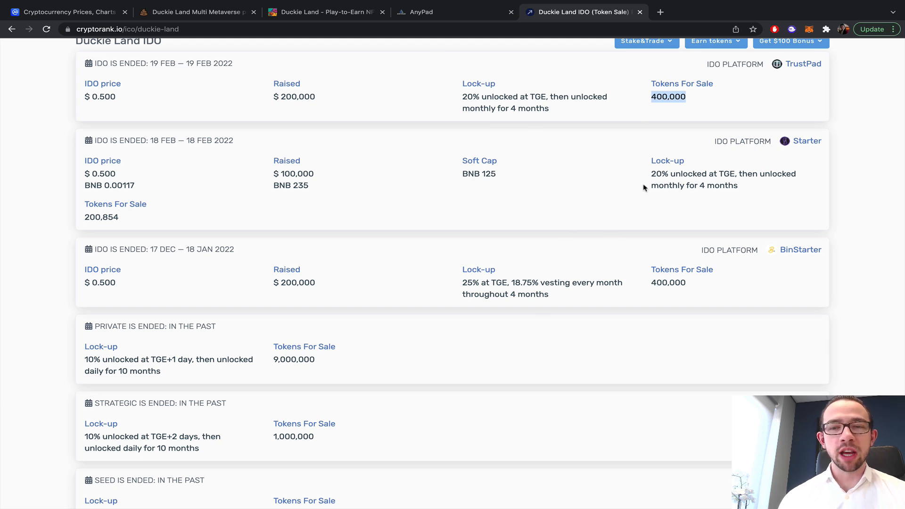
scroll(down, 3)
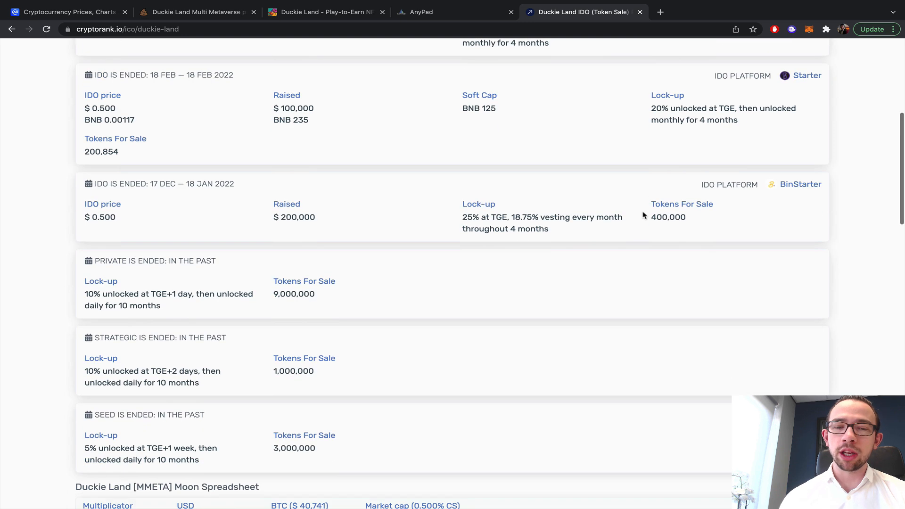
scroll(down, 3)
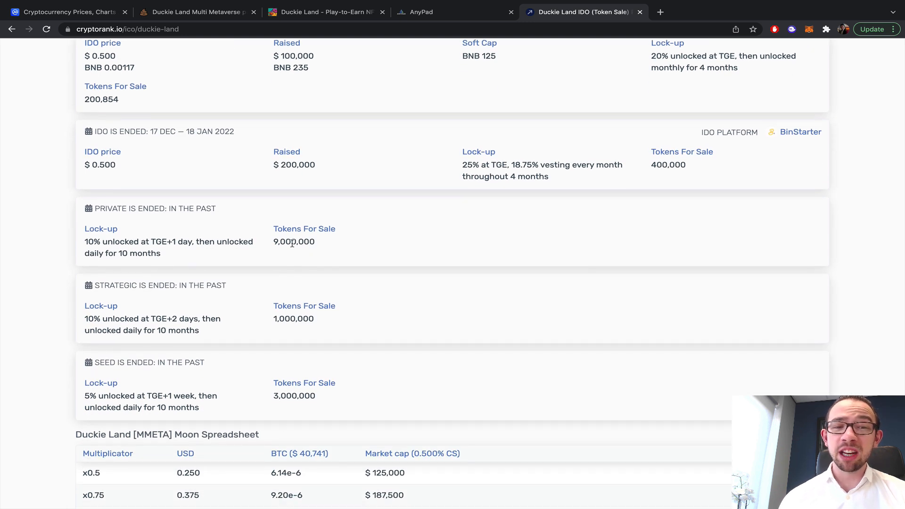
double_click(294, 242)
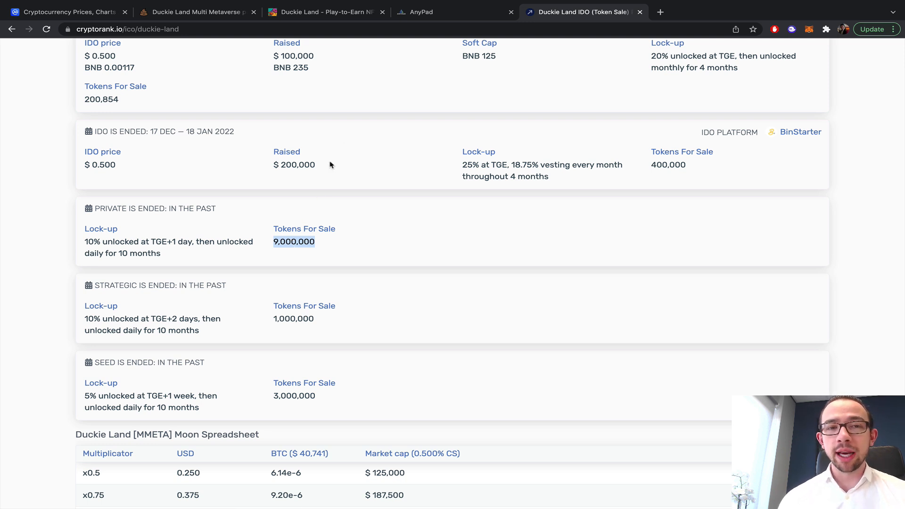
click(323, 11)
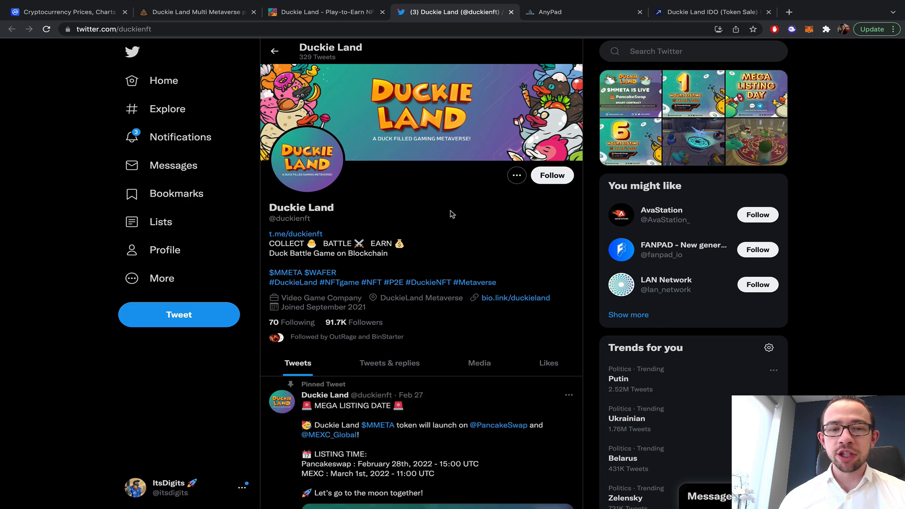
Step: Scroll Duckie Land's Twitter feed to the pinned MEGA LISTING DATE $MMETA tweet and token-live post
scroll(down, 3)
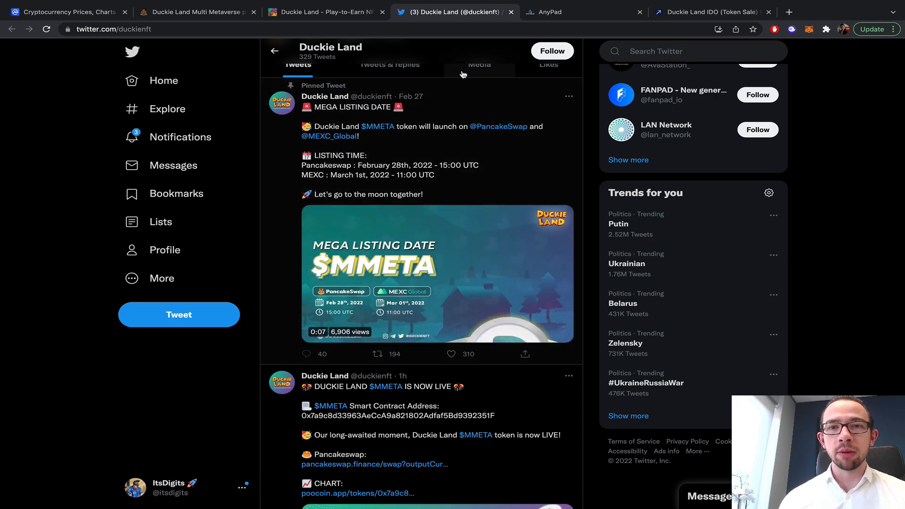
Step: Return to PooCoin and scroll until the MMETA/BNB chart and Token tx table are both visible
click(197, 11)
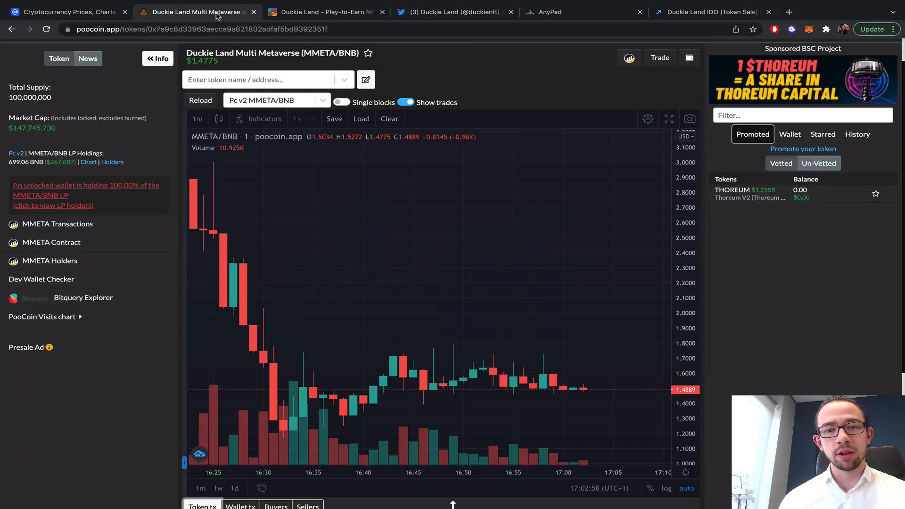
mouse_move(647, 391)
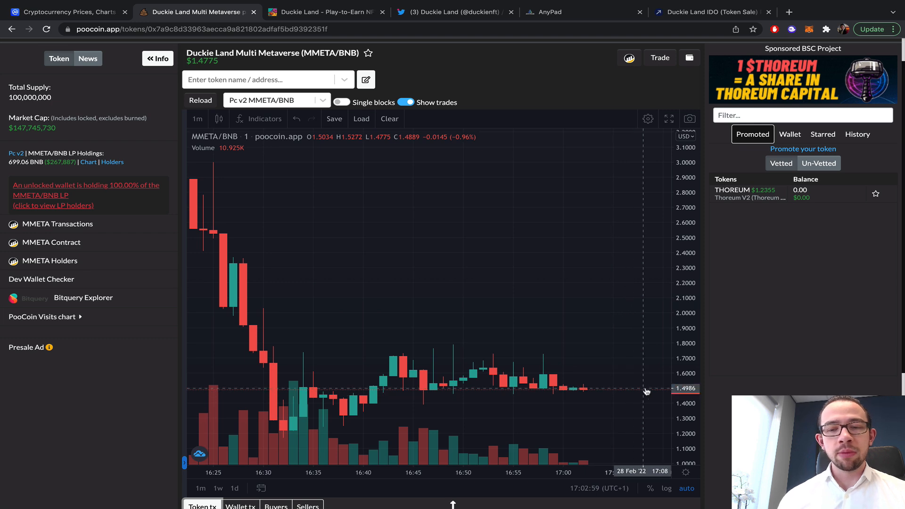
scroll(down, 3)
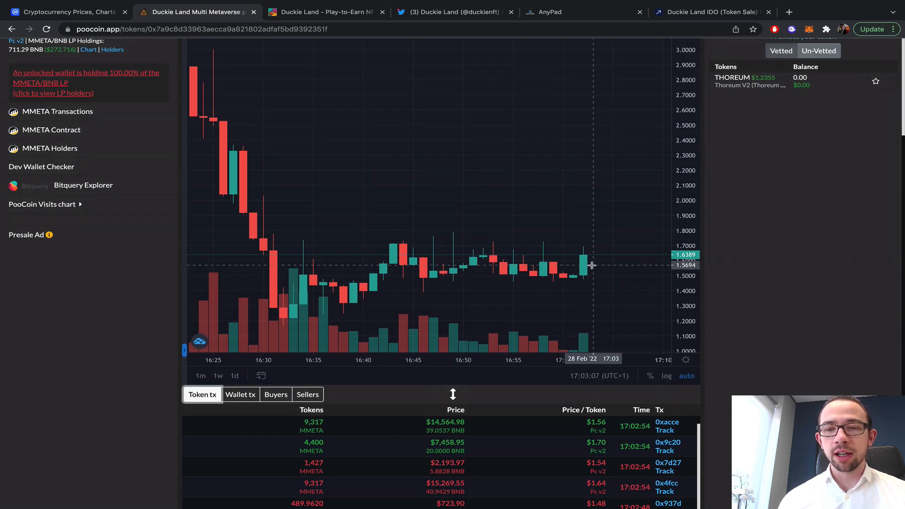
mouse_move(595, 267)
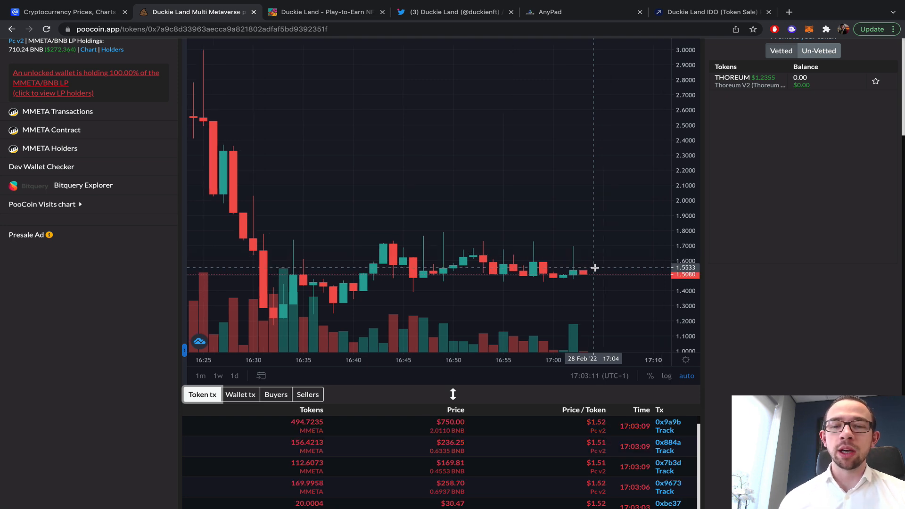
scroll(down, 3)
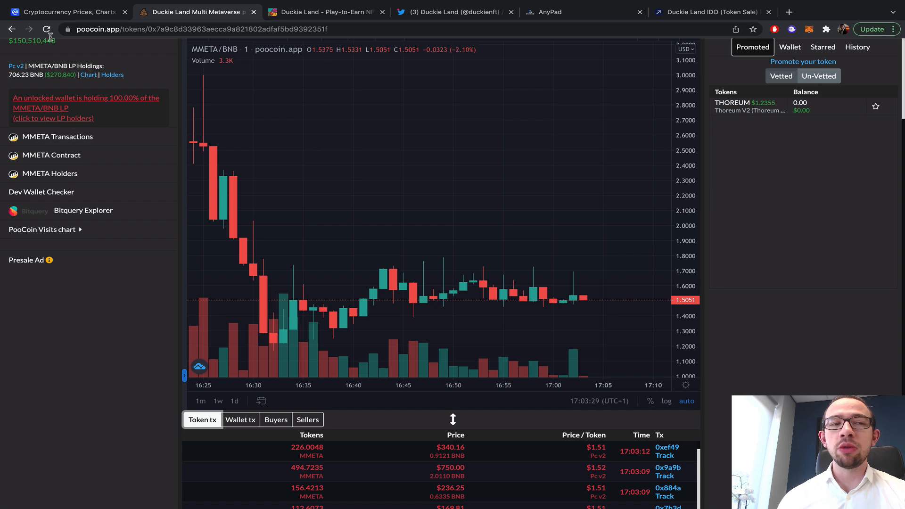
Step: On CoinMarketCap's market overview, scroll down and open Bitcoin's price page
click(65, 12)
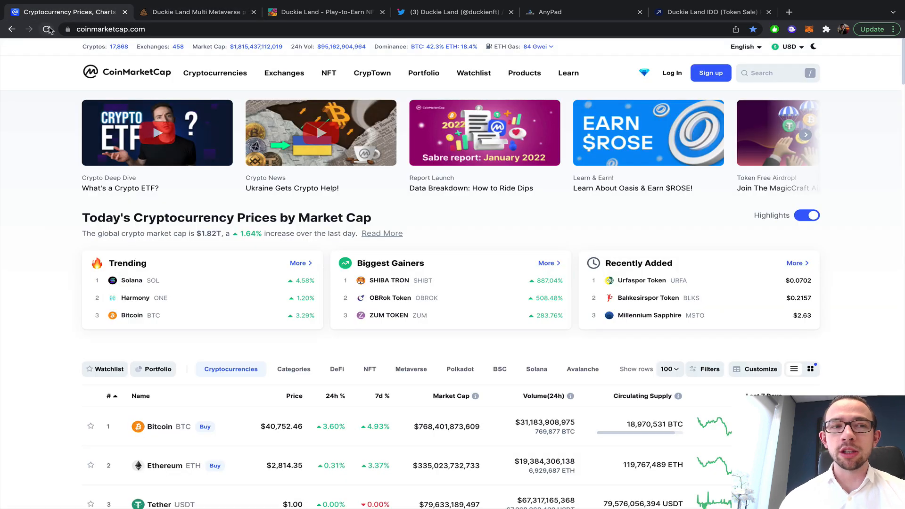
scroll(down, 3)
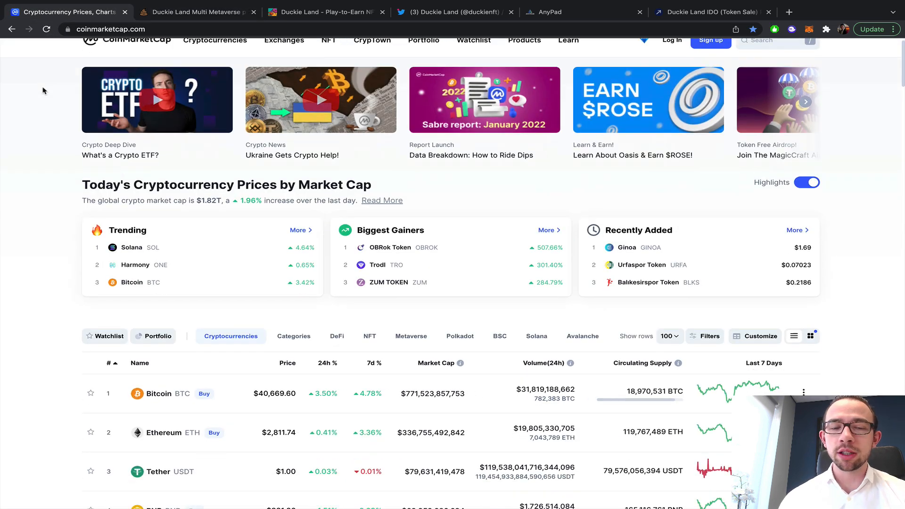
scroll(down, 3)
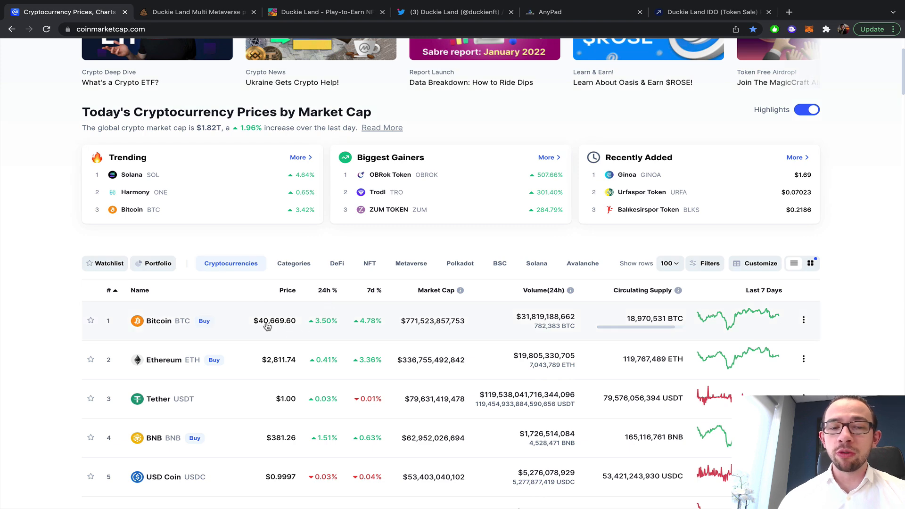
click(159, 321)
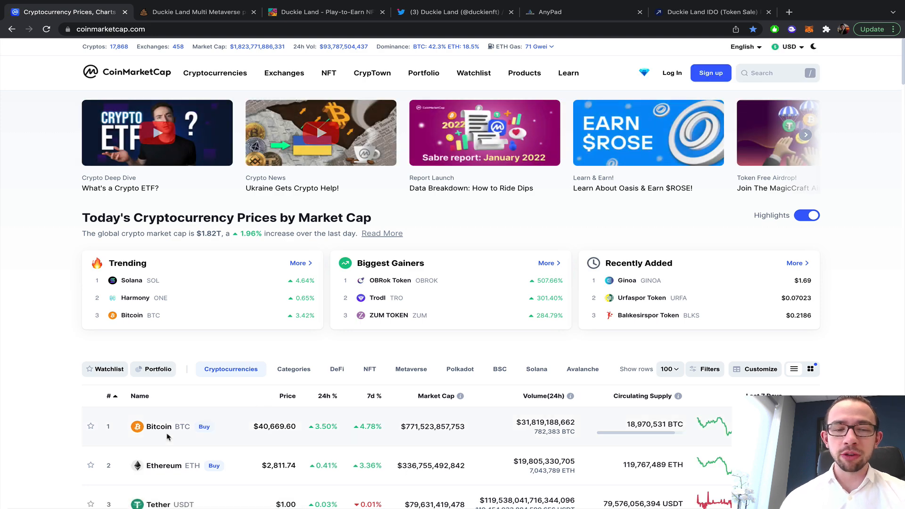
click(159, 426)
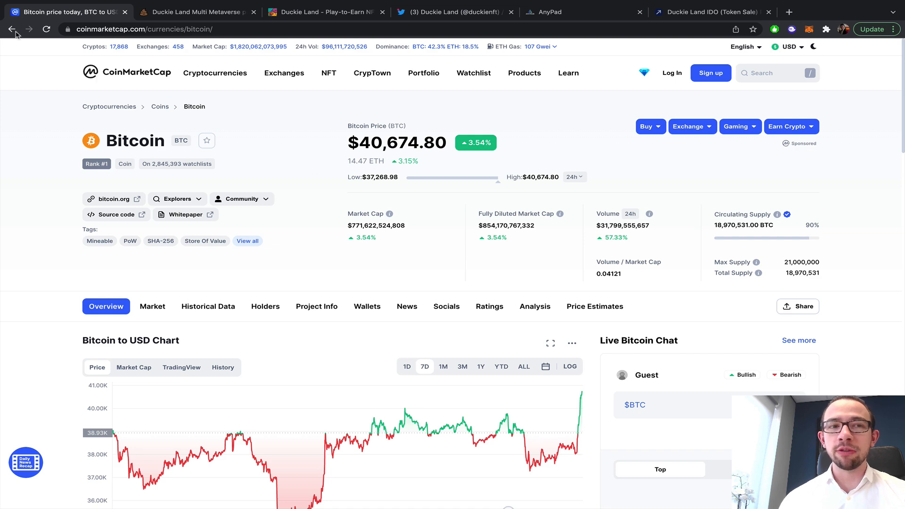
Step: Go back to the market overview list, then return to the PooCoin MMETA chart
click(10, 29)
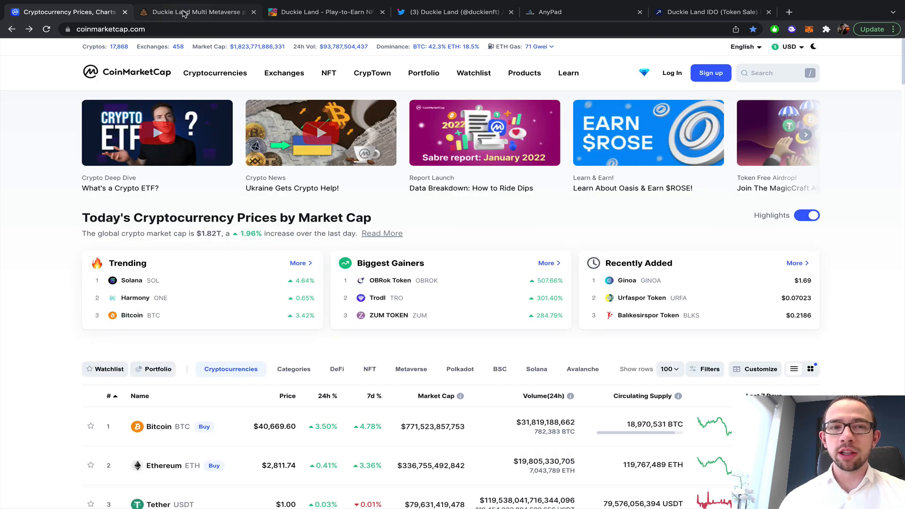
click(196, 11)
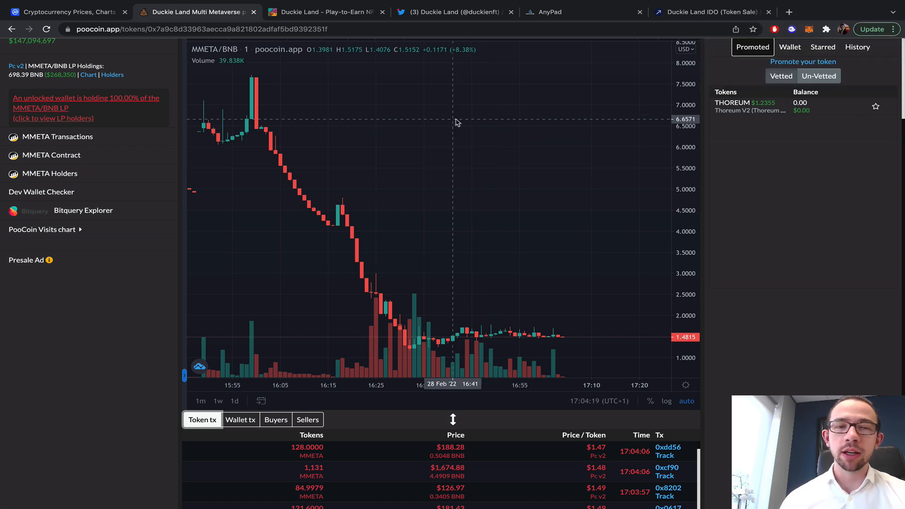
Step: Read CryptoRank's private-sale token amounts, then return to PooCoin's zoomed-out MMETA chart from launch spike to ~1.47
click(709, 11)
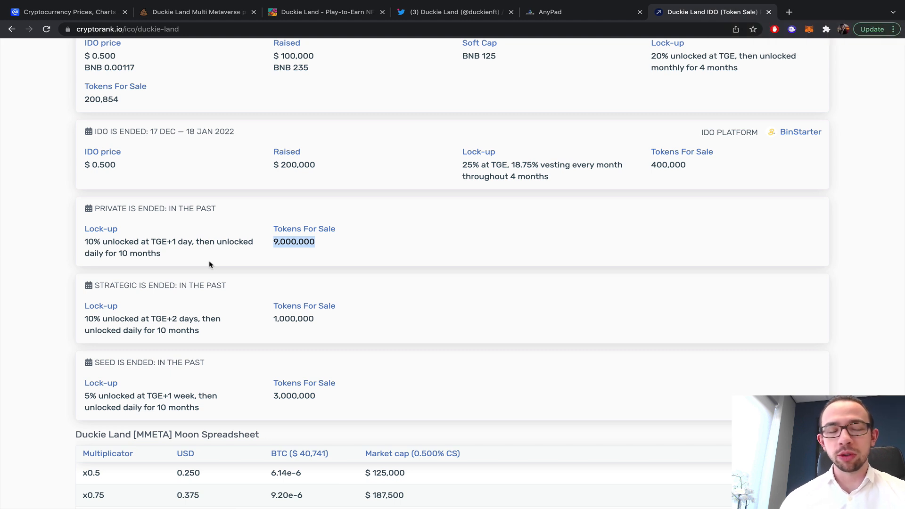
mouse_move(471, 251)
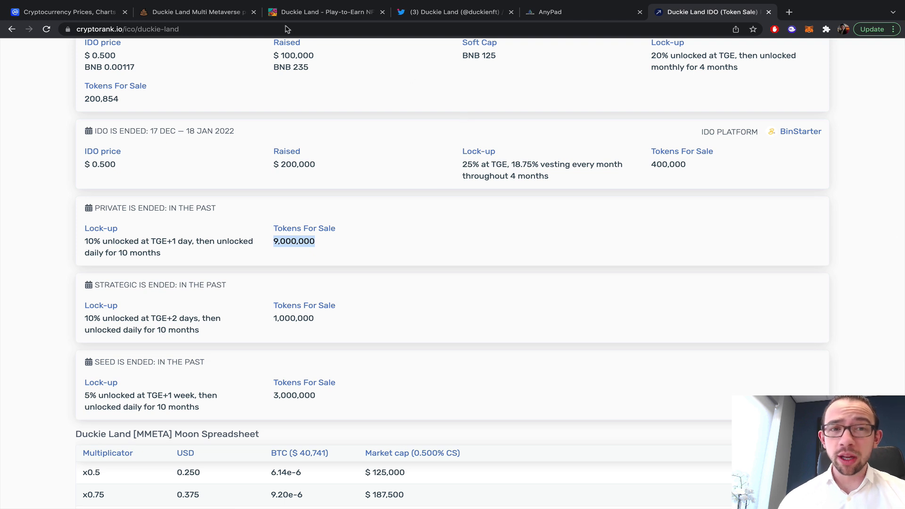
click(196, 12)
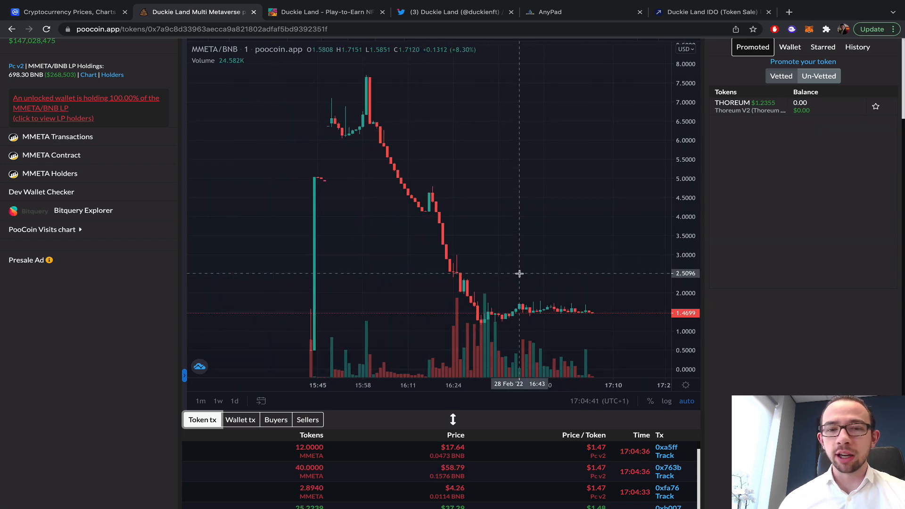
mouse_move(528, 266)
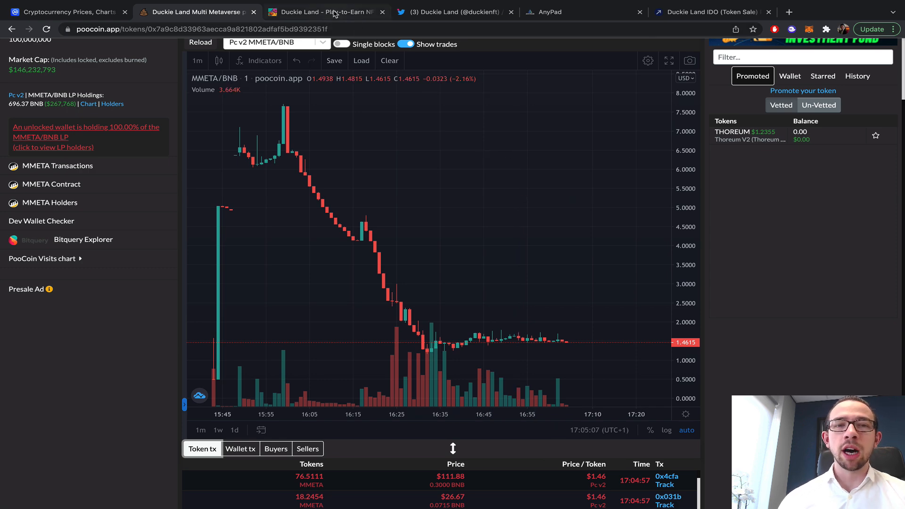
Step: Watch the Duckie Land introduction trailer full screen, then play the Pre Alpha Battle Gameplay video
click(324, 12)
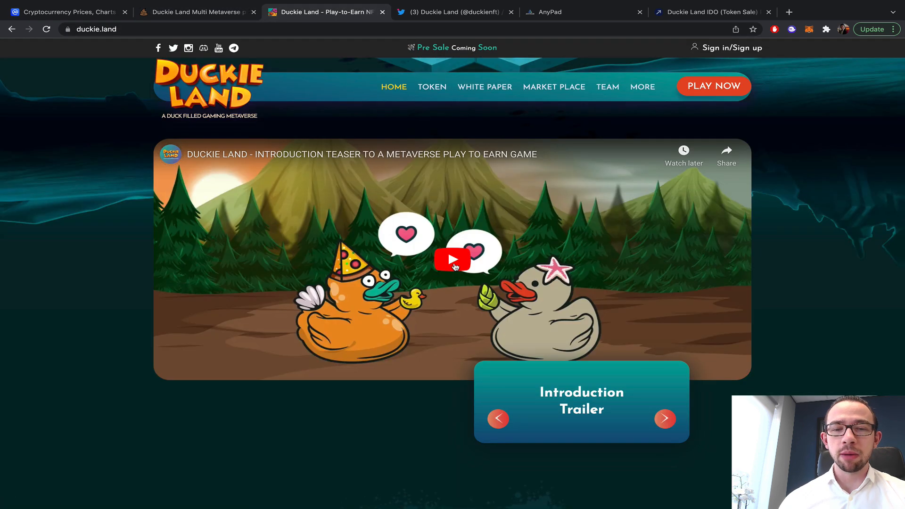
click(453, 259)
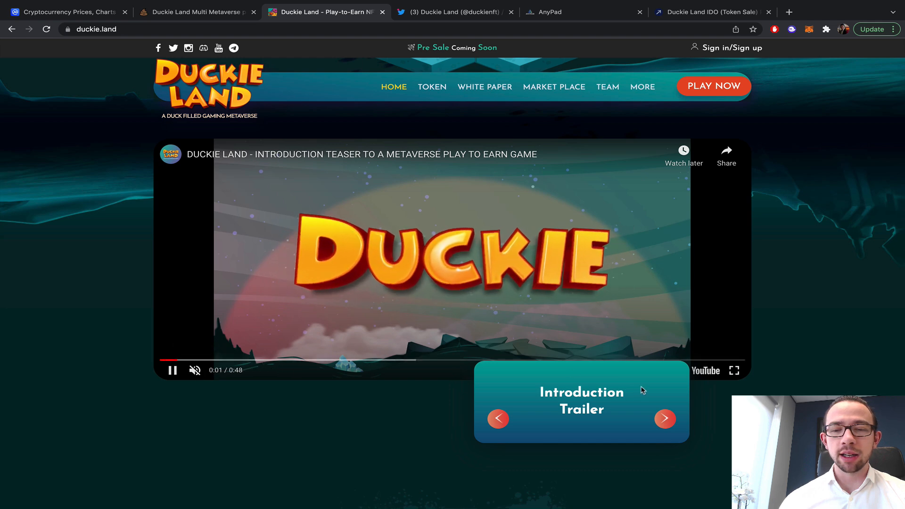
click(734, 370)
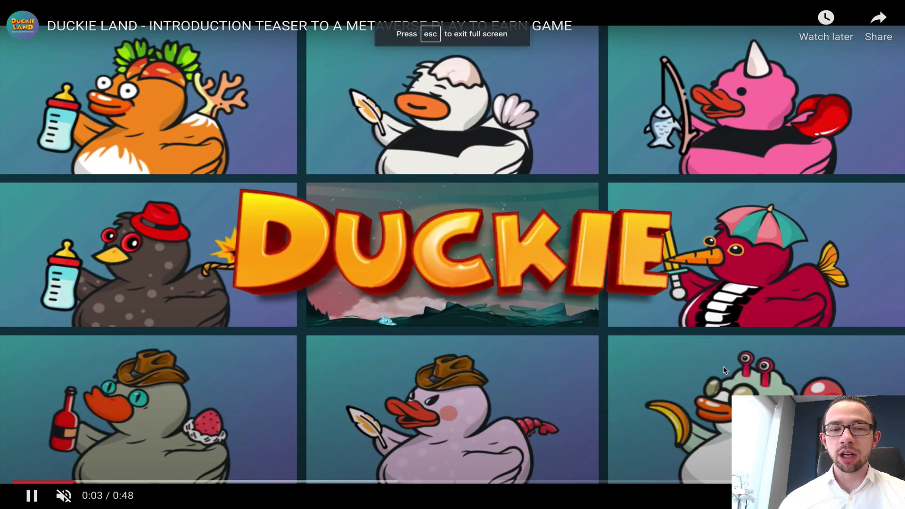
click(320, 481)
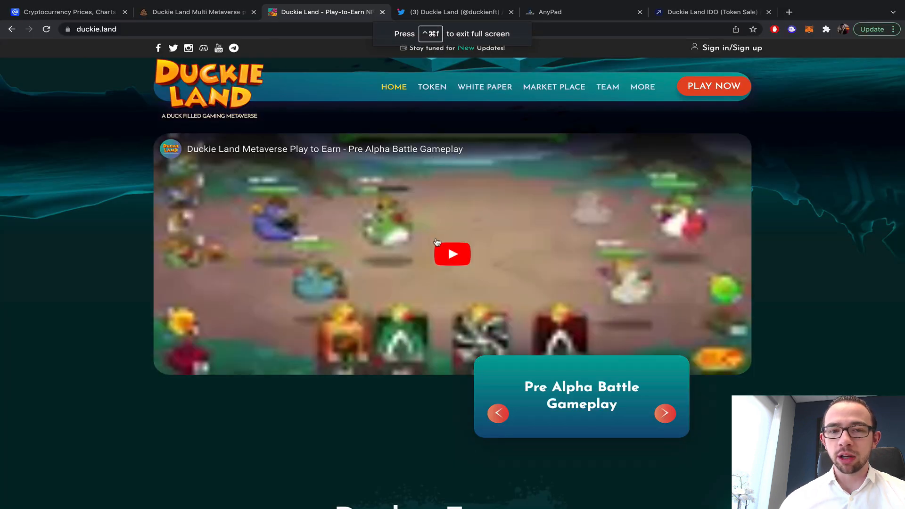
click(452, 254)
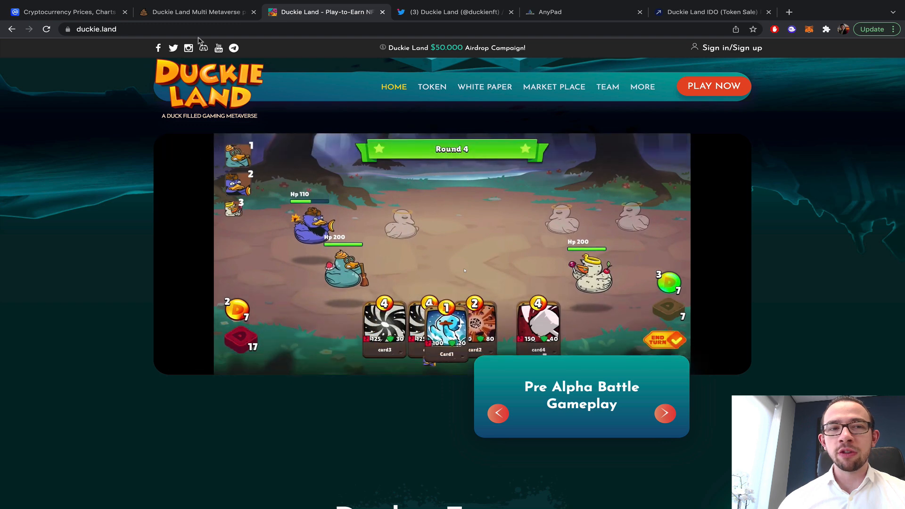
Step: Glance at the MMETA chart, play the Pre Alpha Farming Gameplay video, then close the Duckie Land tab
click(197, 11)
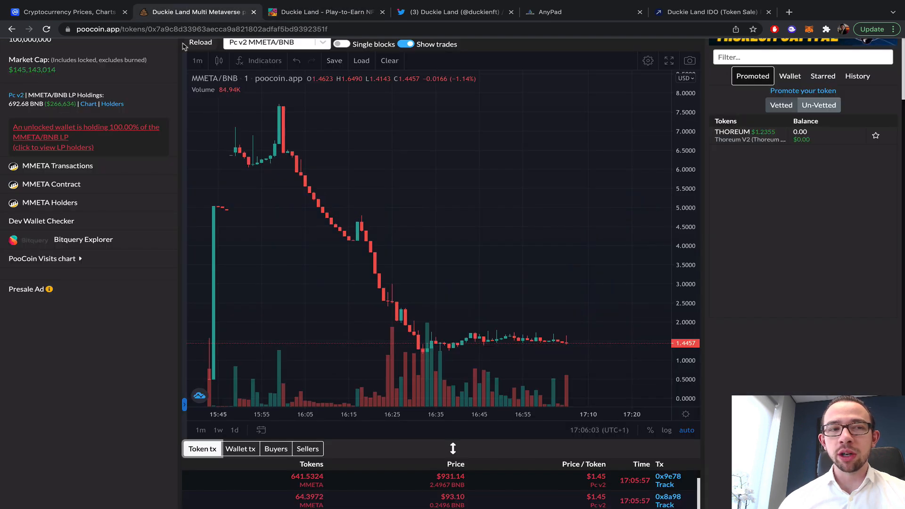
click(324, 11)
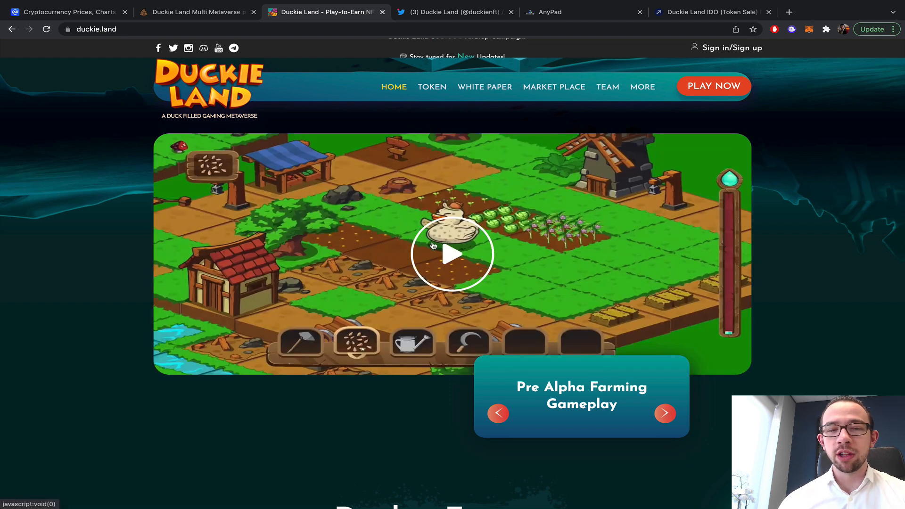
click(452, 254)
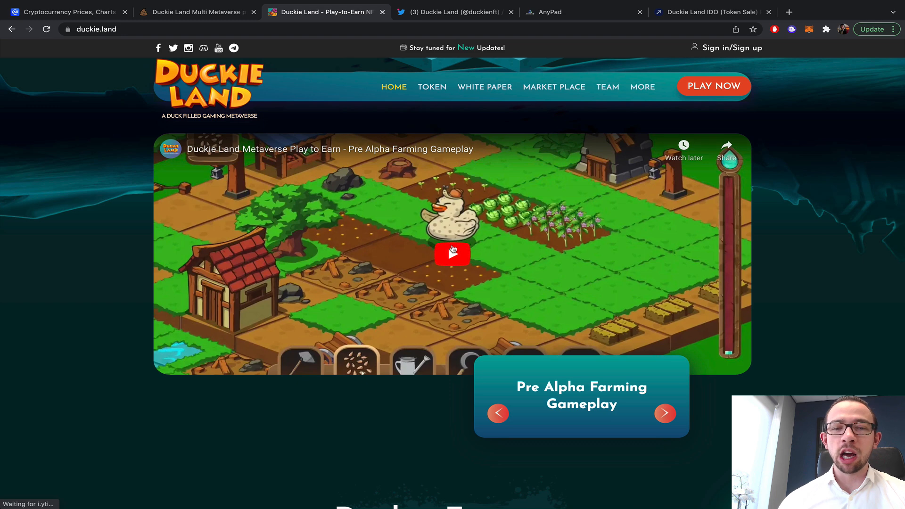
click(452, 253)
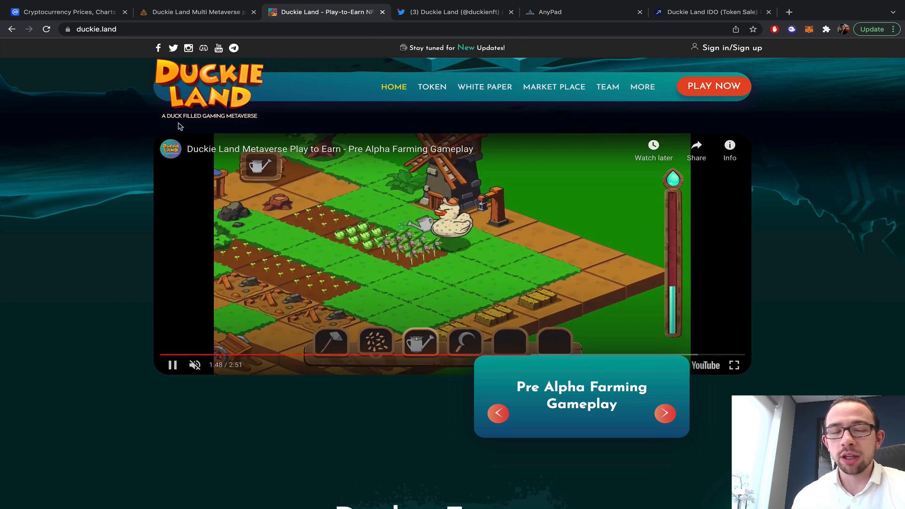
click(196, 12)
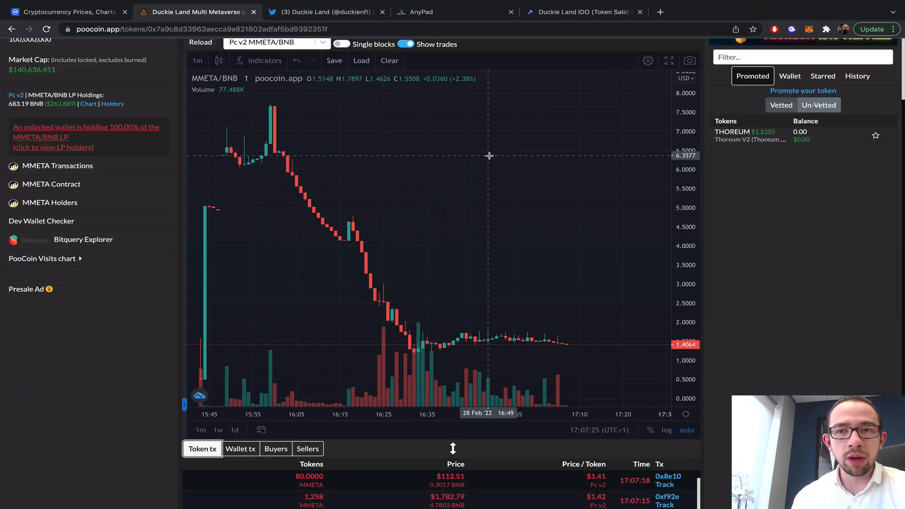
Step: Bring up Duckie Land's Twitter profile showing the pinned MEGA LISTING DATE $MMETA tweet
click(326, 11)
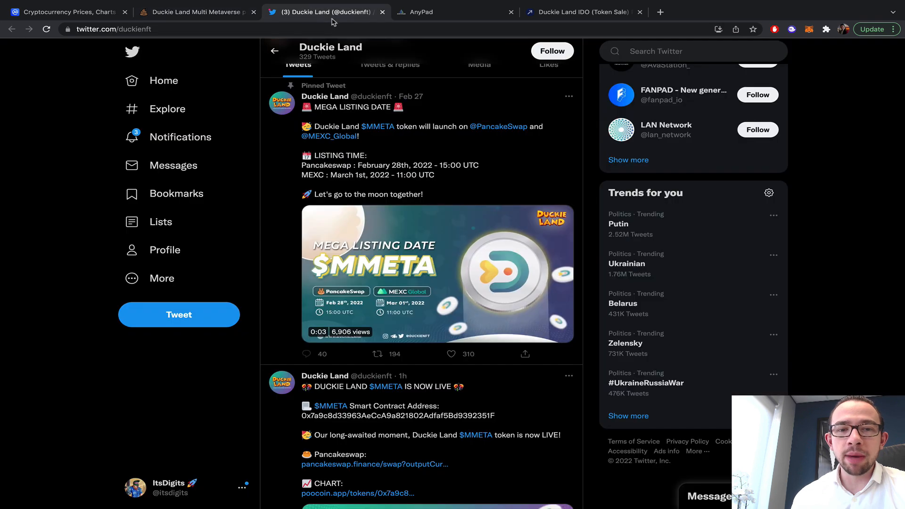